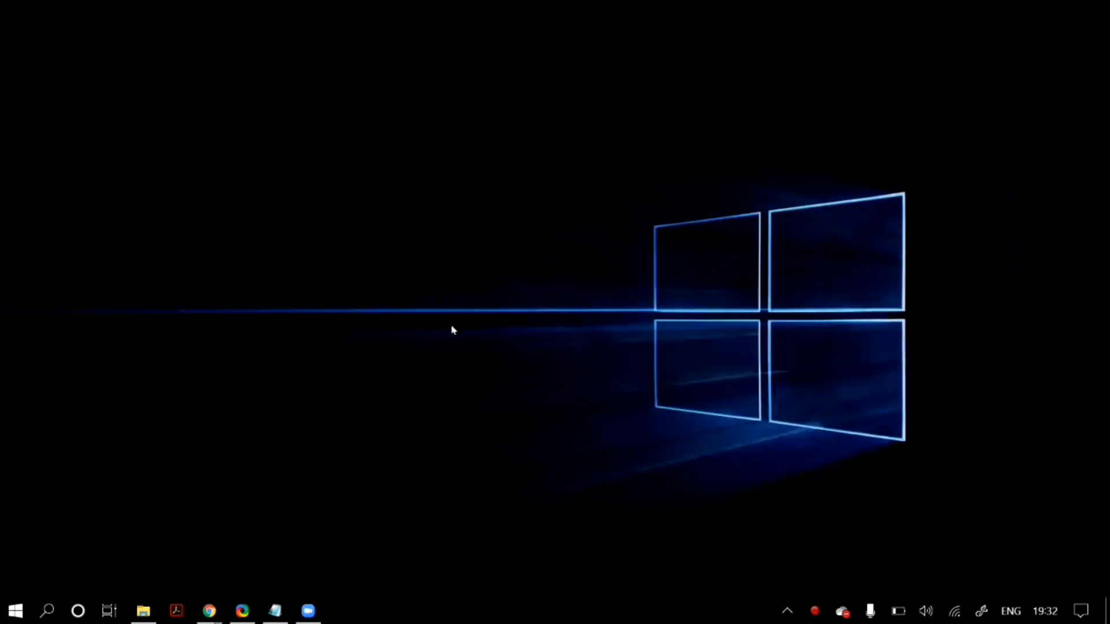
mouse_move(444, 380)
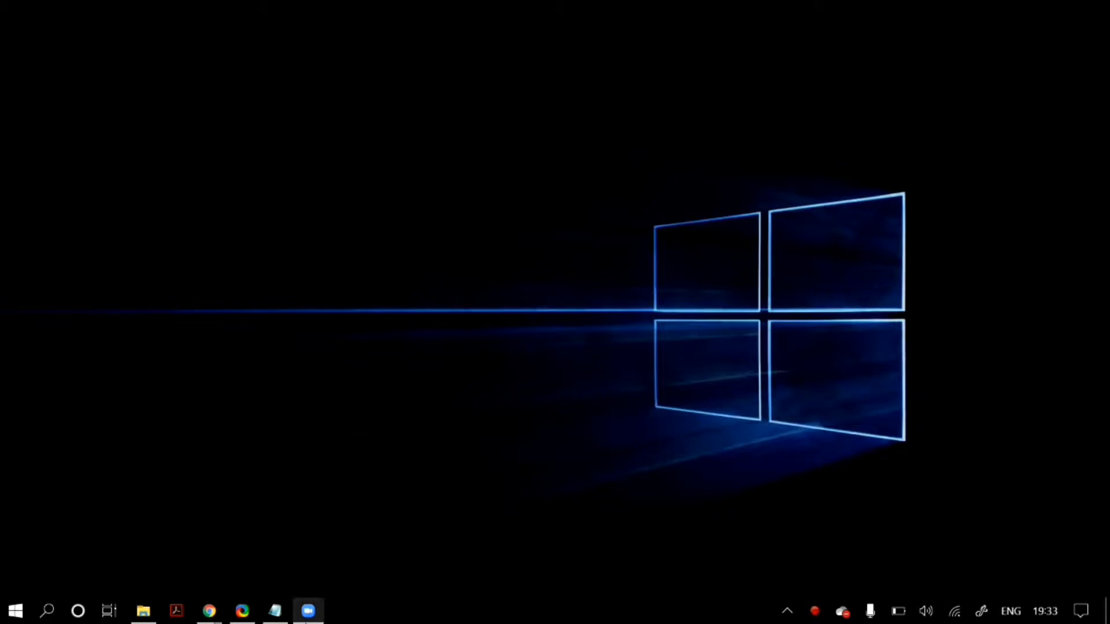
- Open Zoom's Settings on the Audio page
click(307, 611)
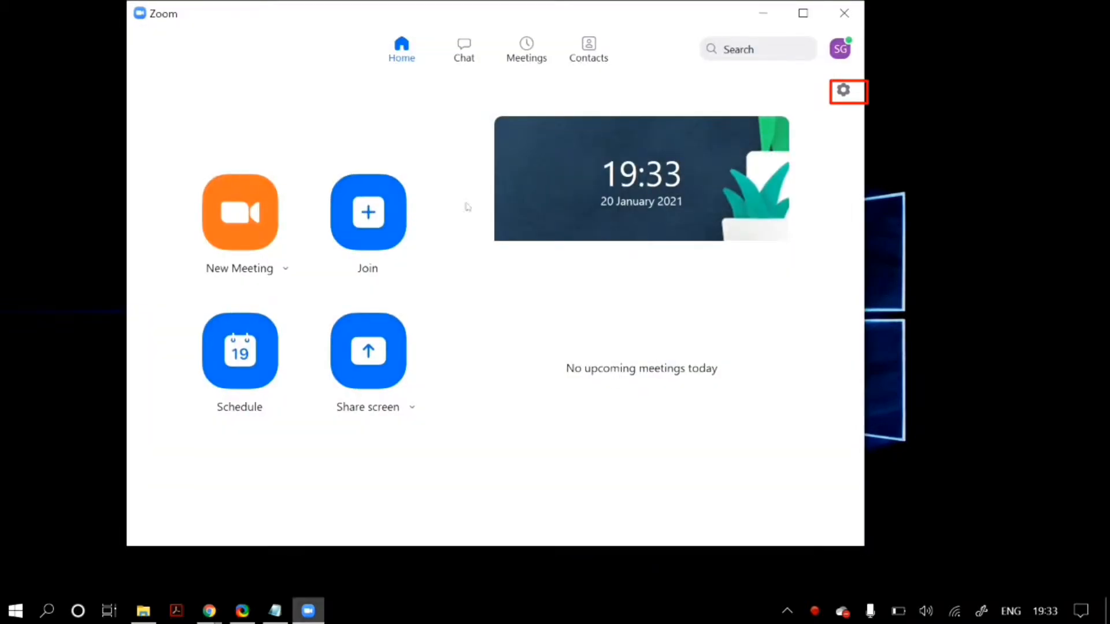
click(843, 90)
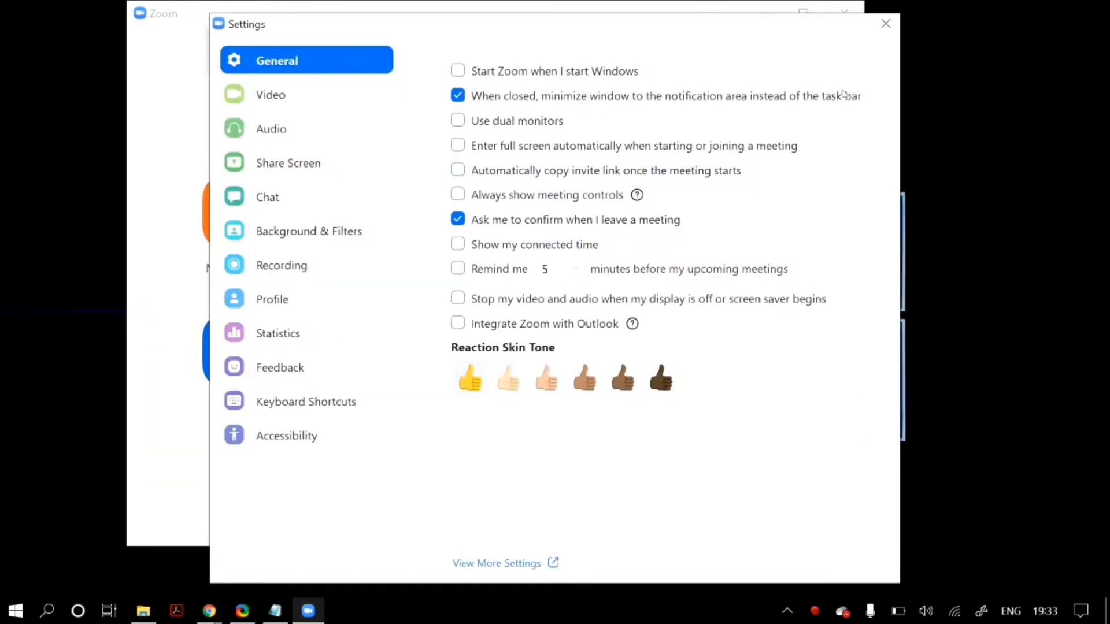
click(271, 129)
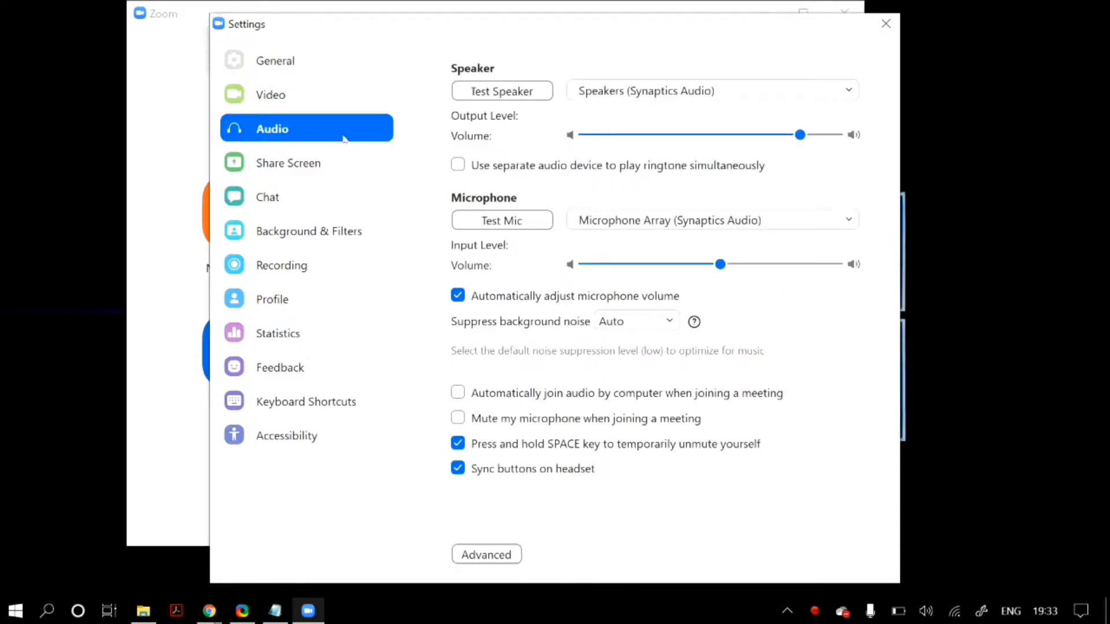
click(712, 89)
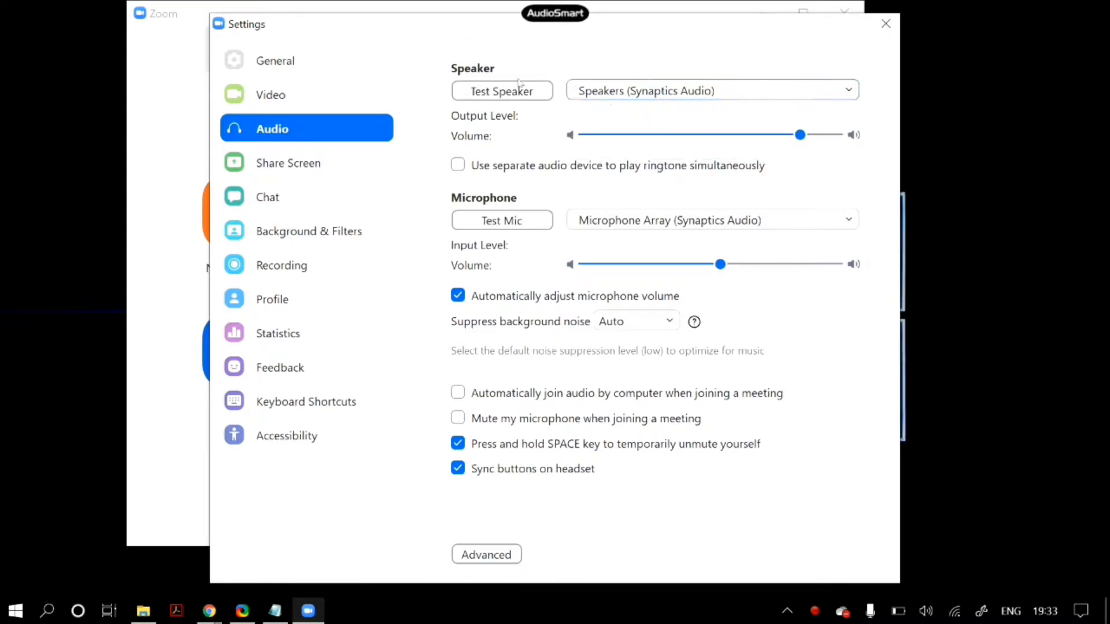
- Play a speaker test and set the speaker volume back up high
click(502, 90)
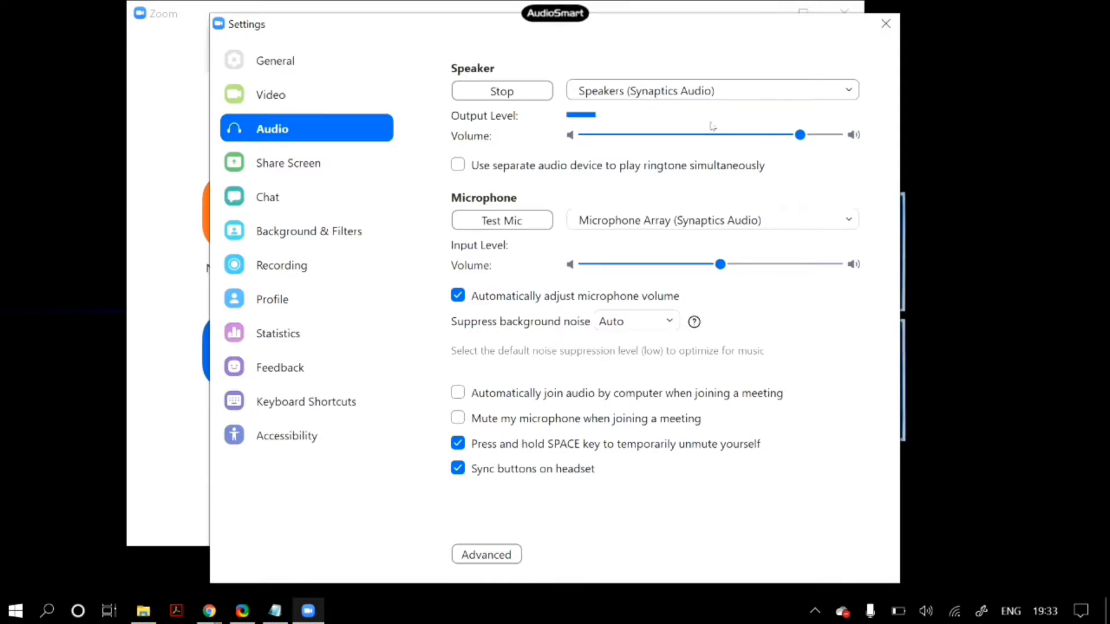
drag(800, 135, 692, 135)
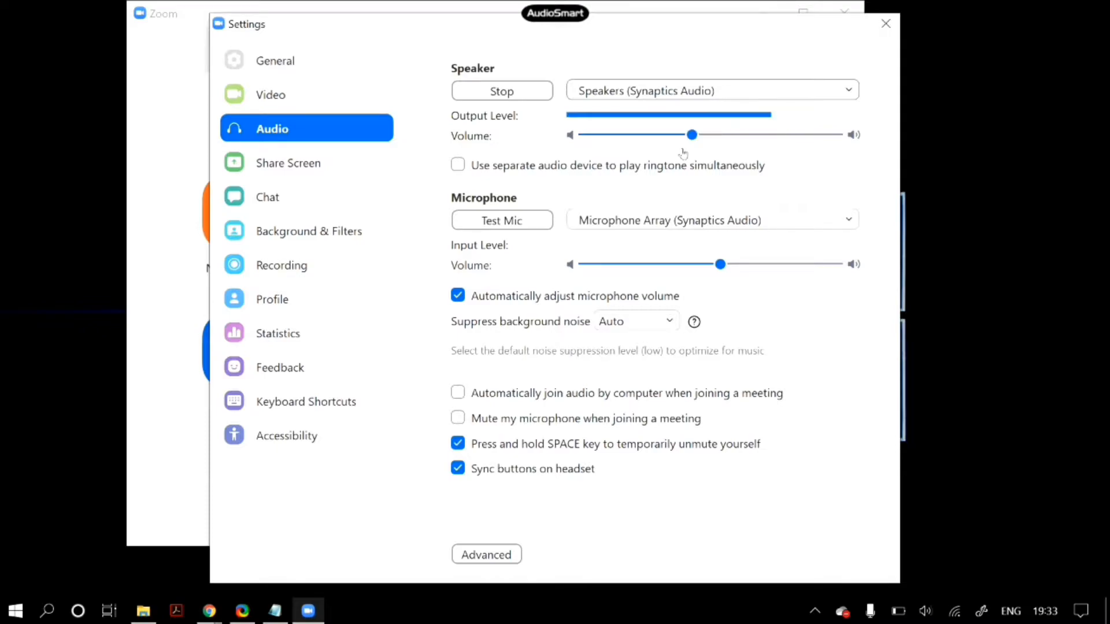
drag(692, 134, 770, 134)
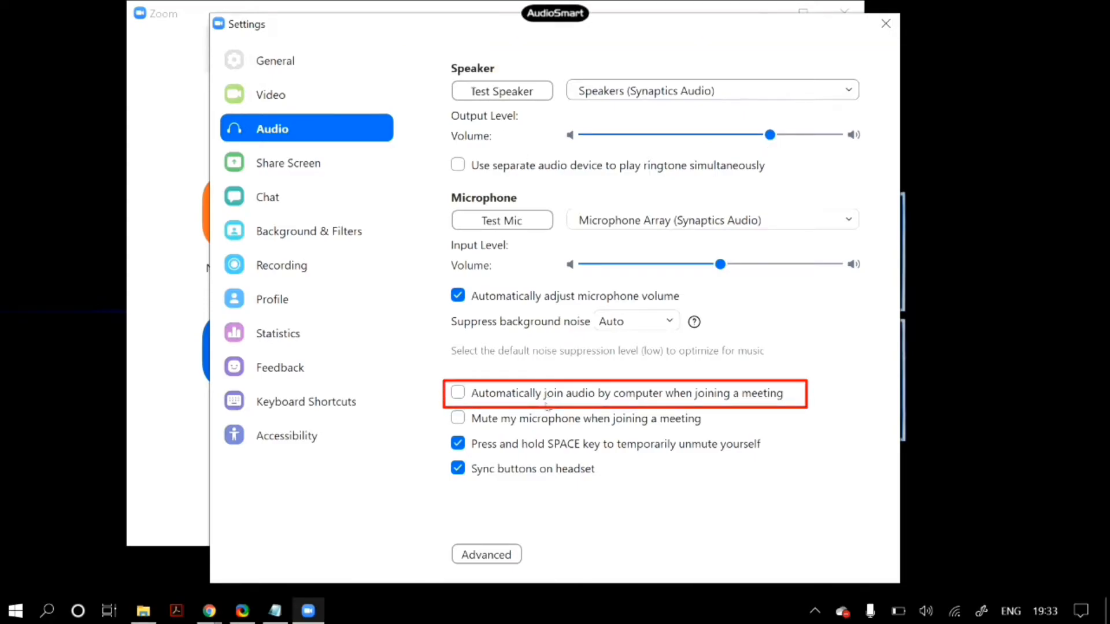
mouse_move(542, 398)
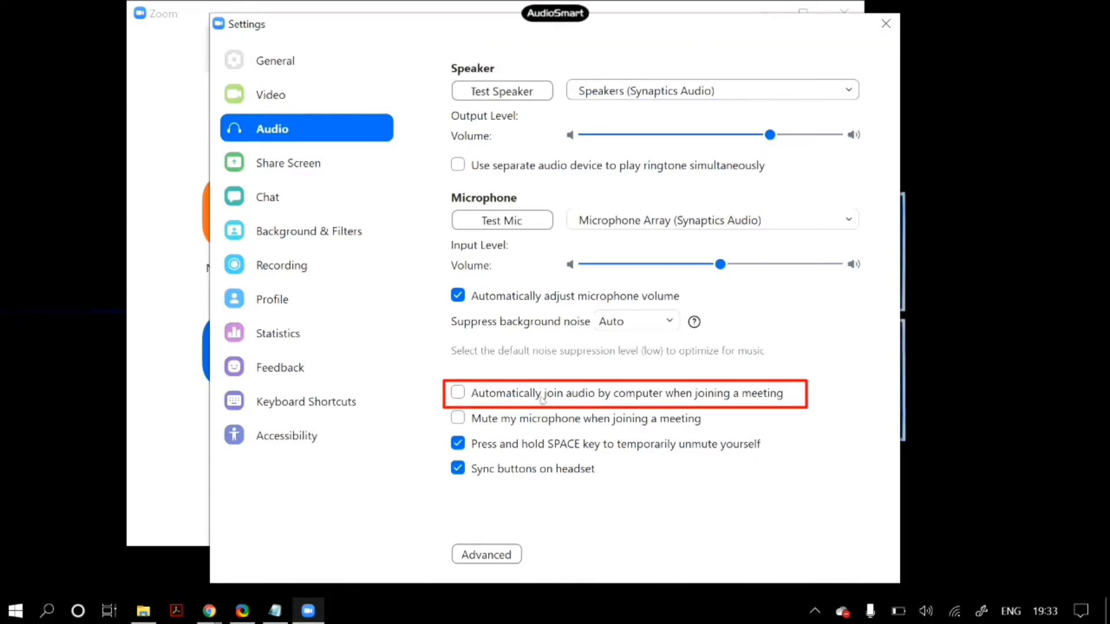
- Enable 'Automatically join audio by computer' and 'Disable echo cancellation', then close Settings
click(457, 393)
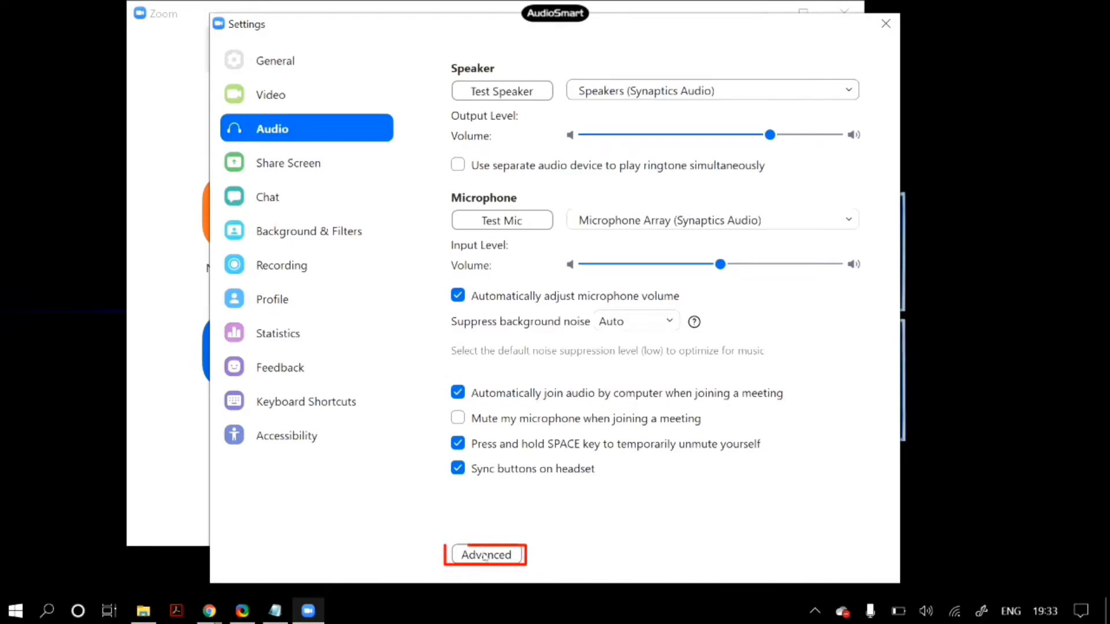
click(485, 555)
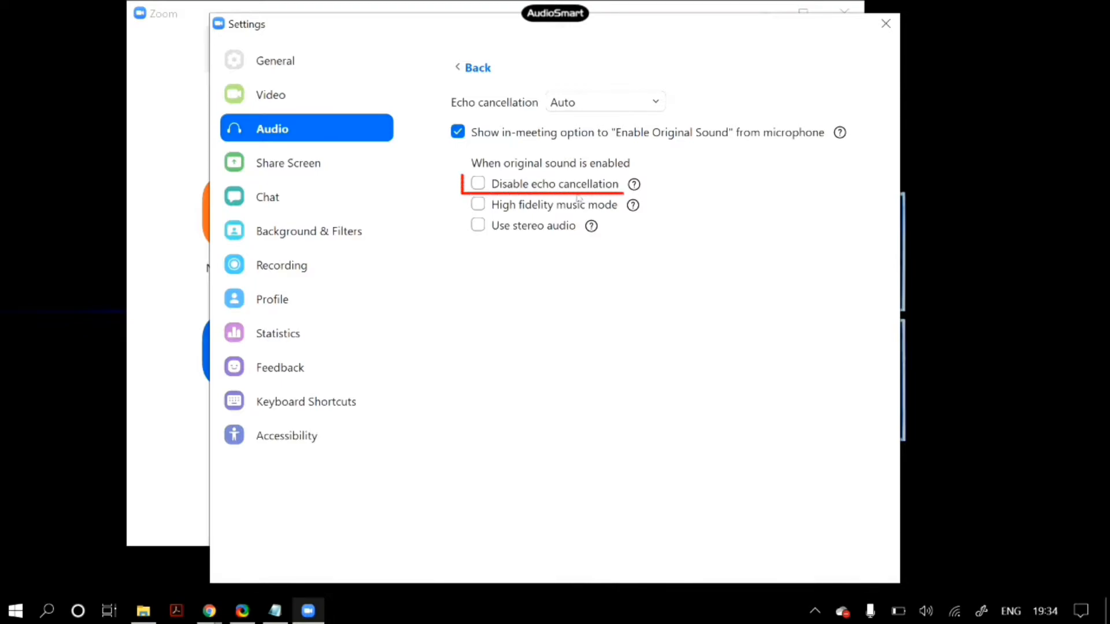
click(477, 183)
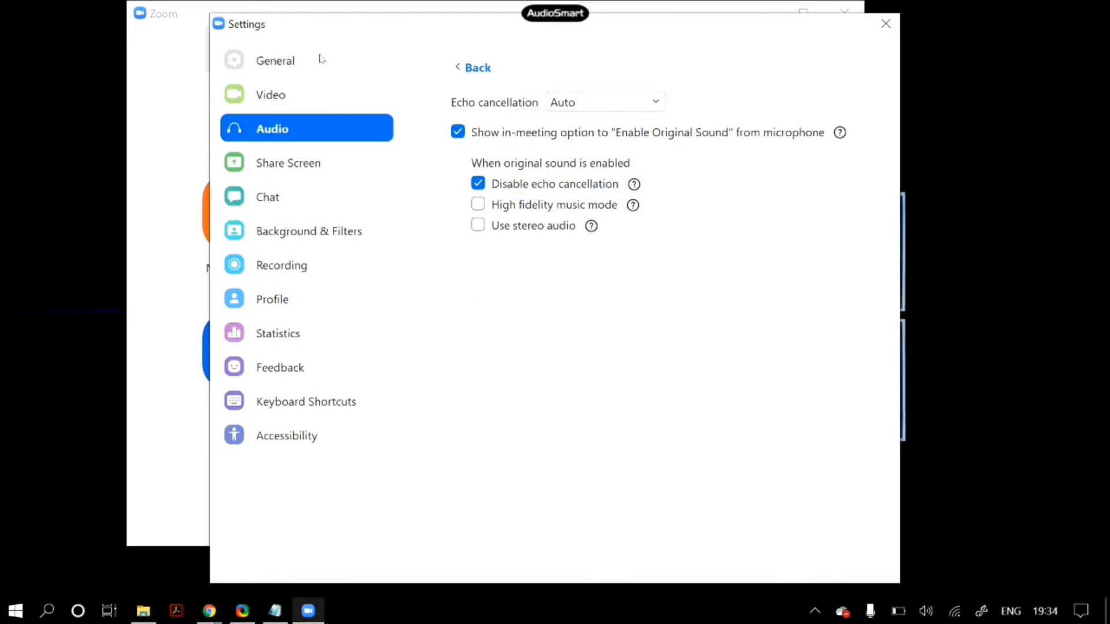
click(275, 60)
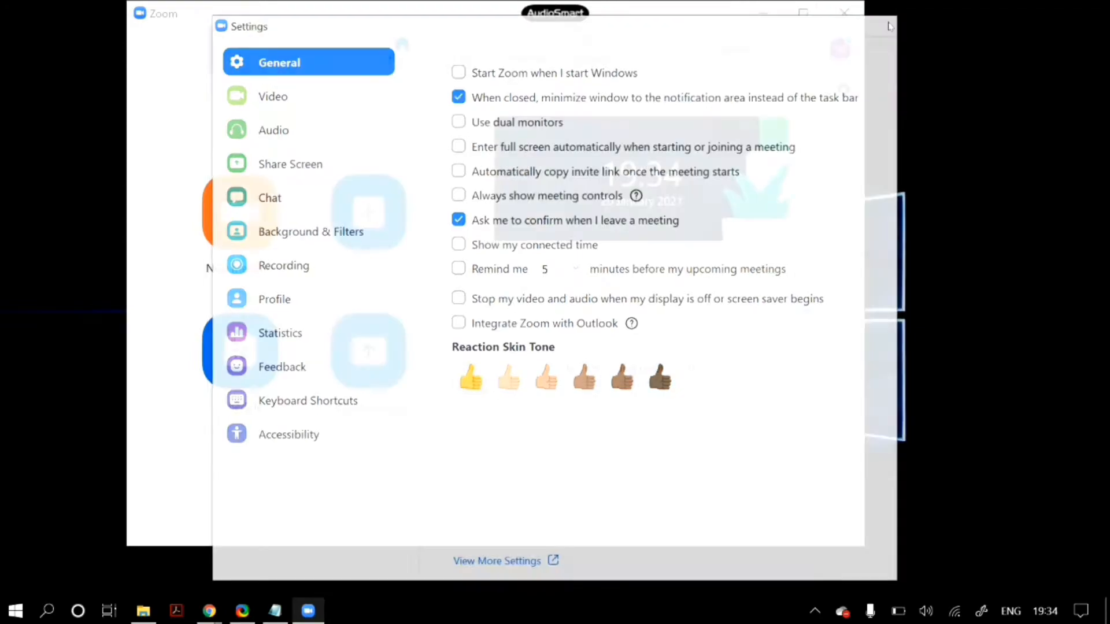
click(842, 12)
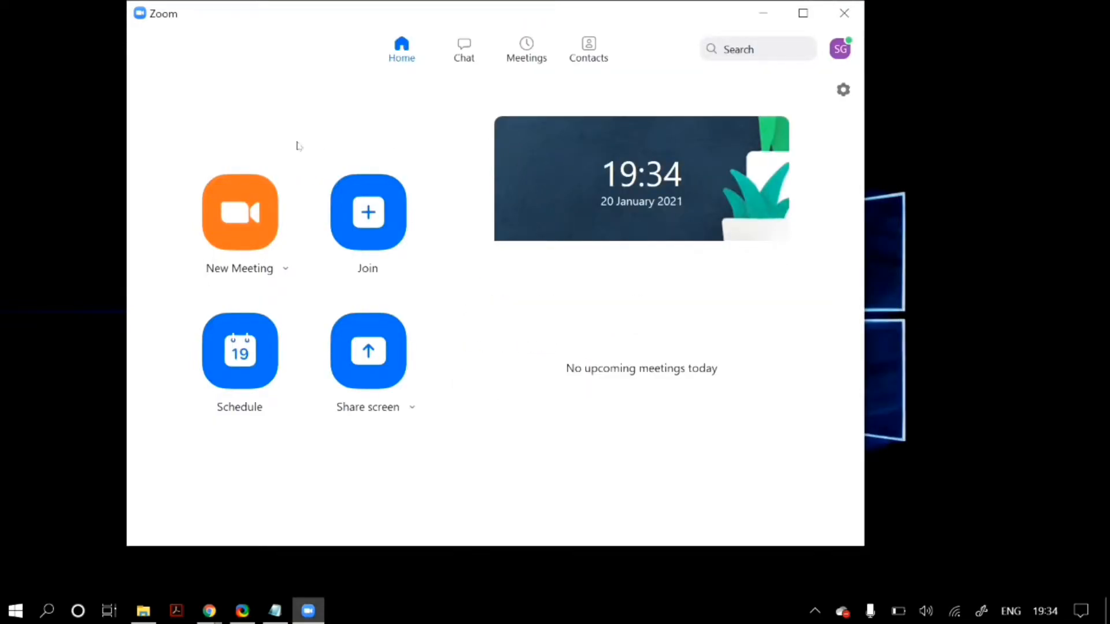
- Quit Zoom and open Windows Sound settings in a maximized window
click(844, 13)
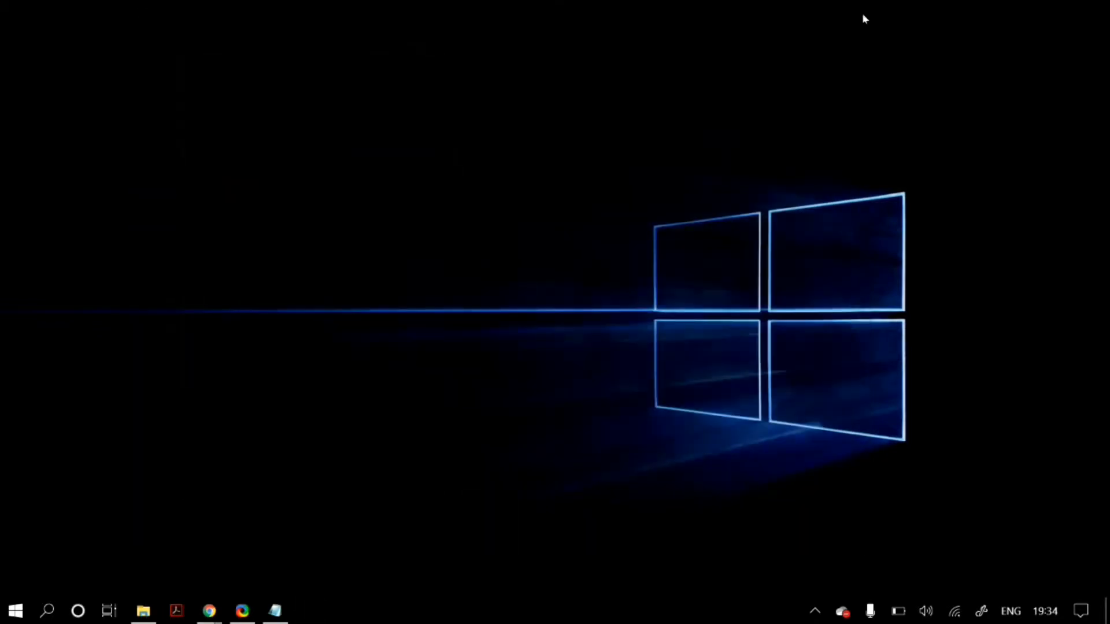
mouse_move(366, 229)
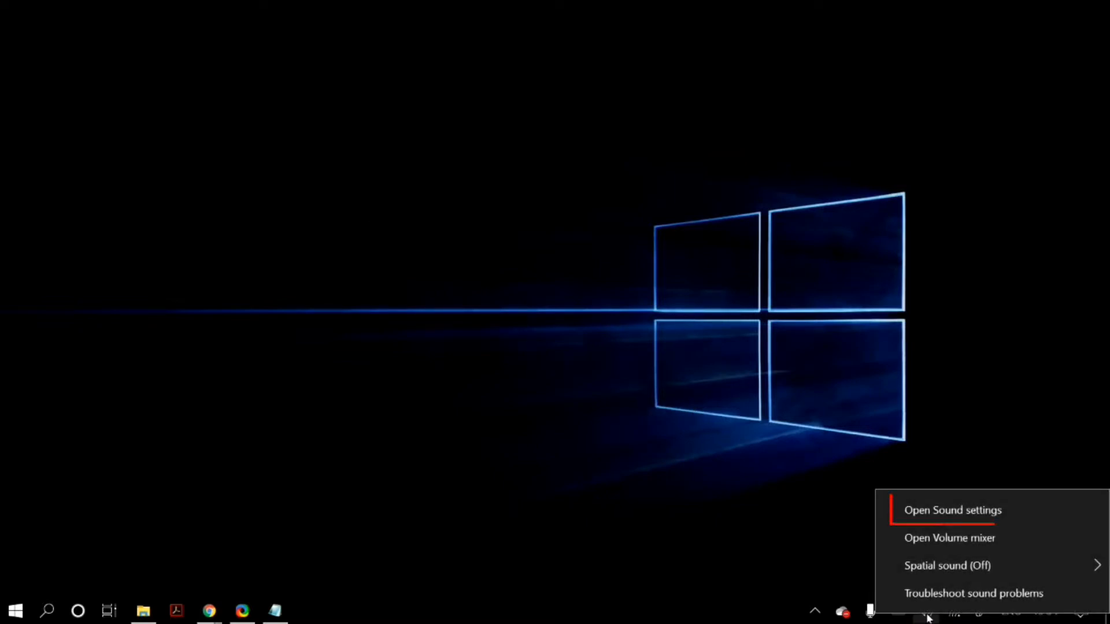
mouse_move(929, 507)
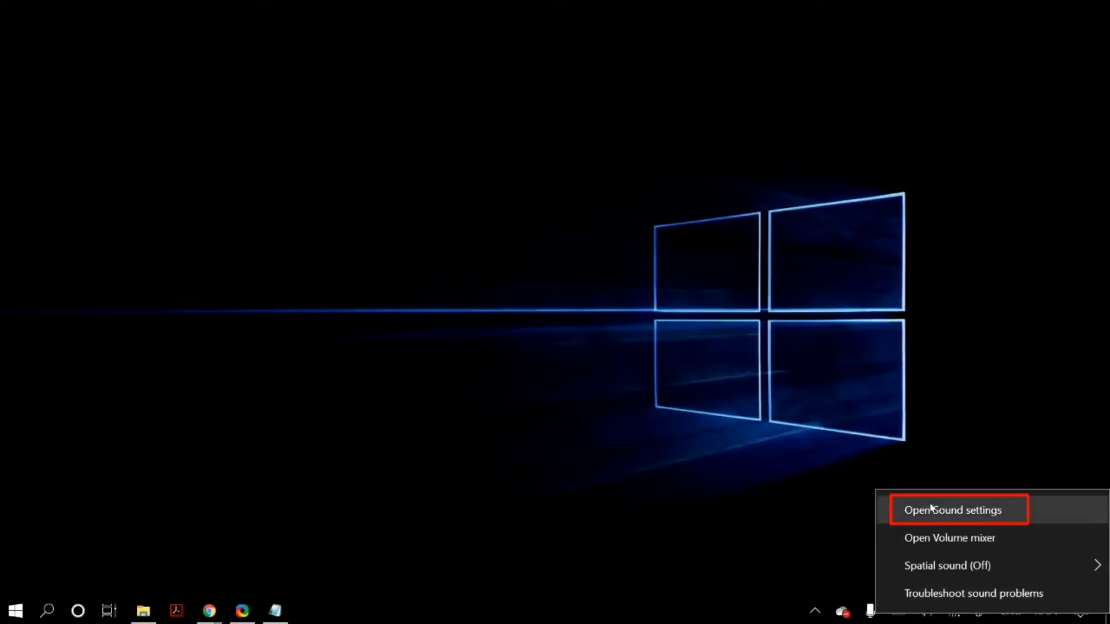
click(953, 510)
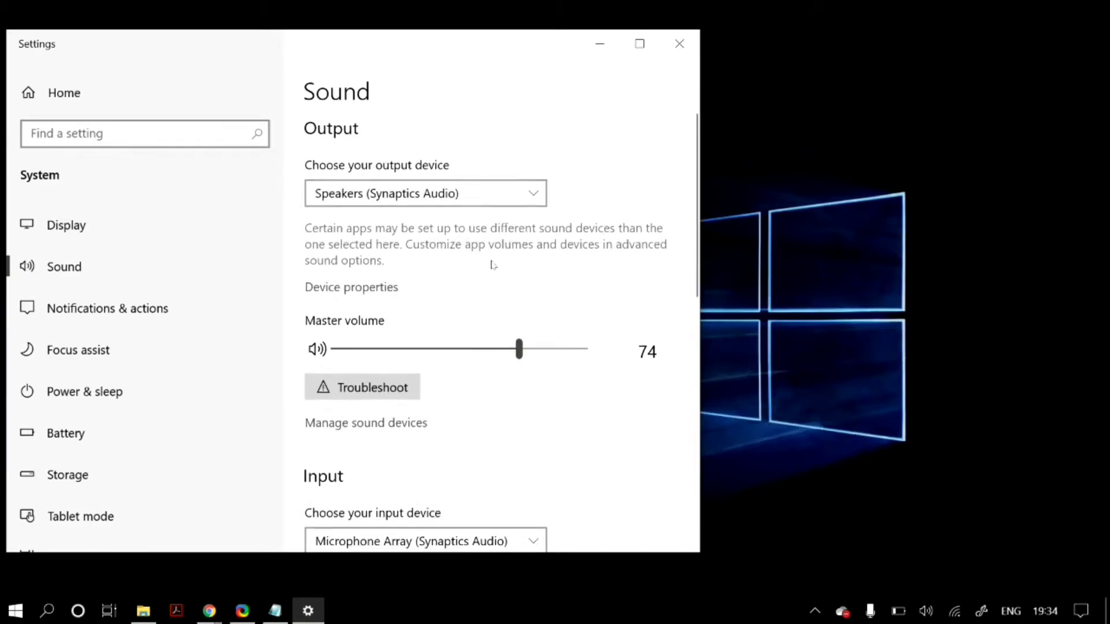
drag(518, 348, 526, 316)
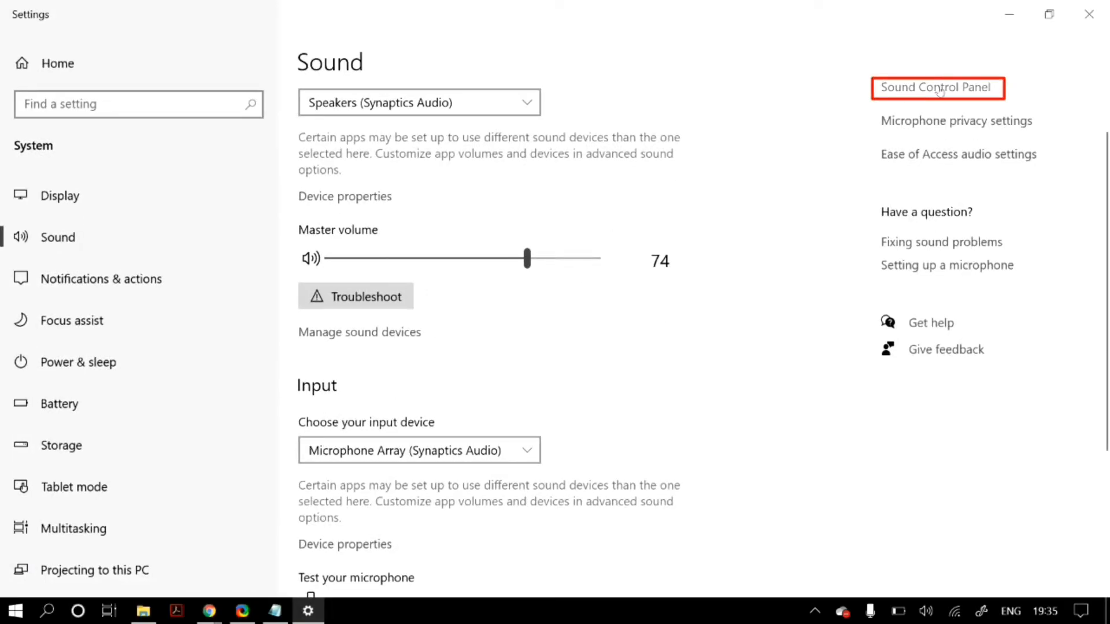
- Open Speakers Properties from the classic Sound control panel's Playback tab
click(937, 88)
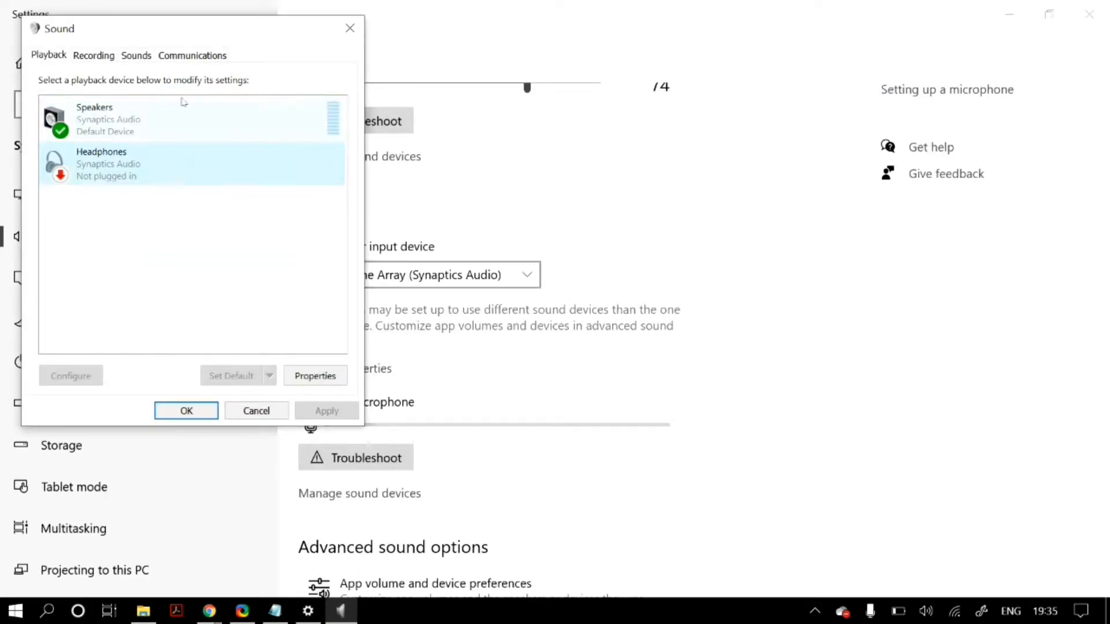
click(110, 118)
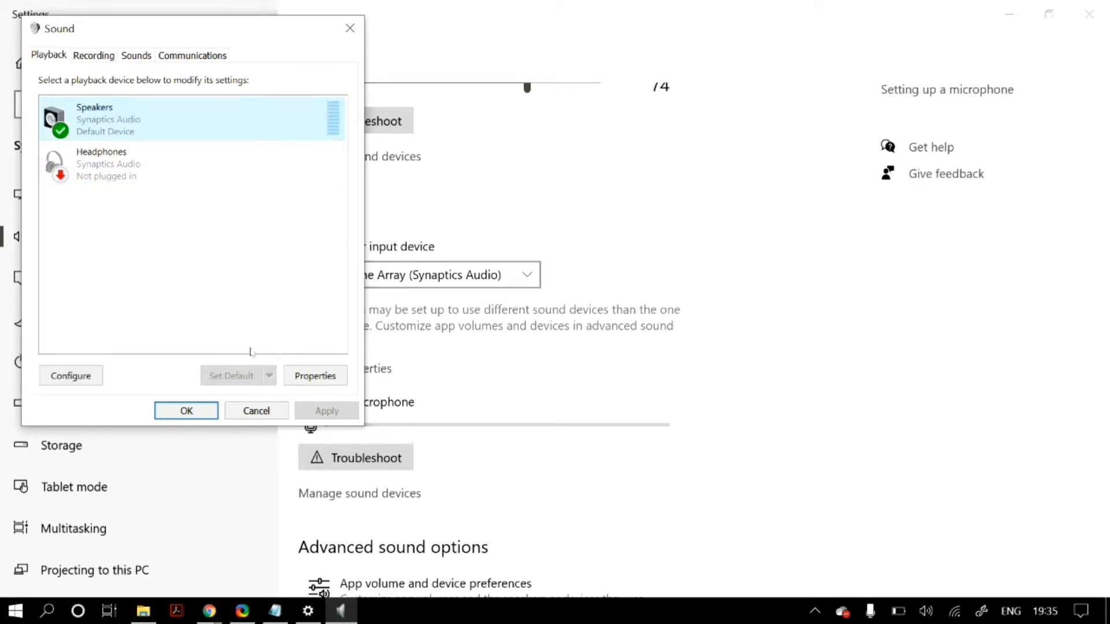
mouse_move(210, 389)
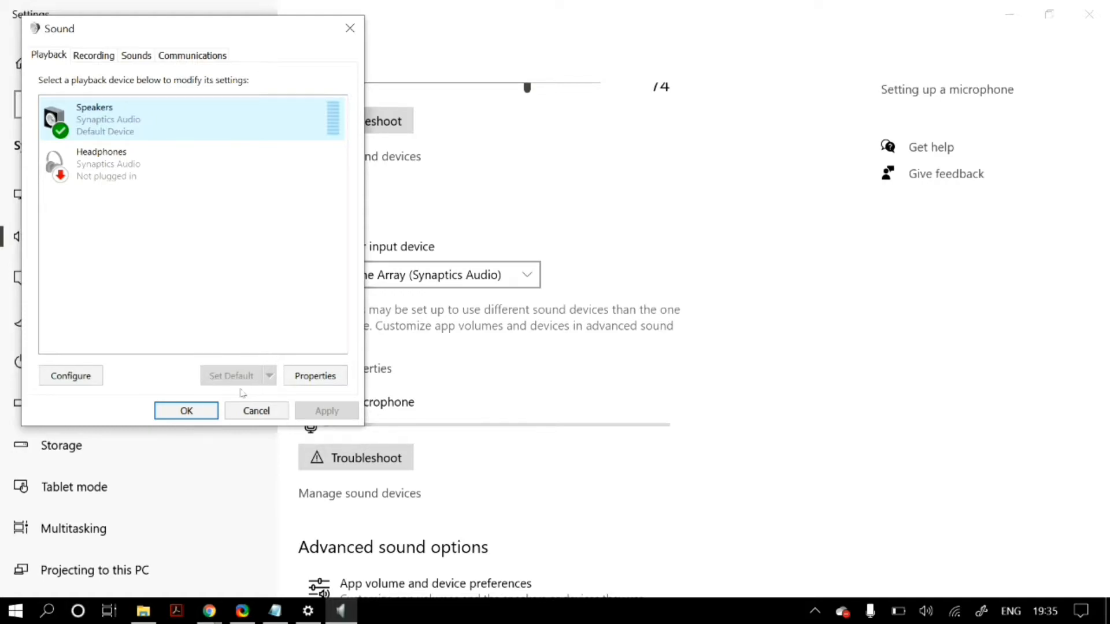
mouse_move(246, 393)
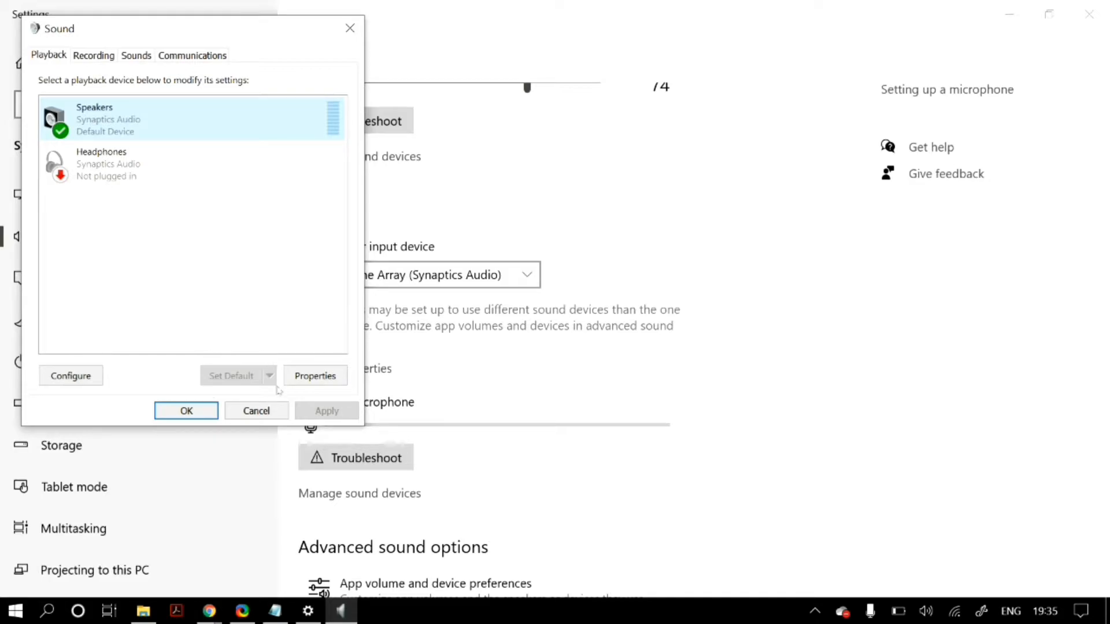
mouse_move(148, 146)
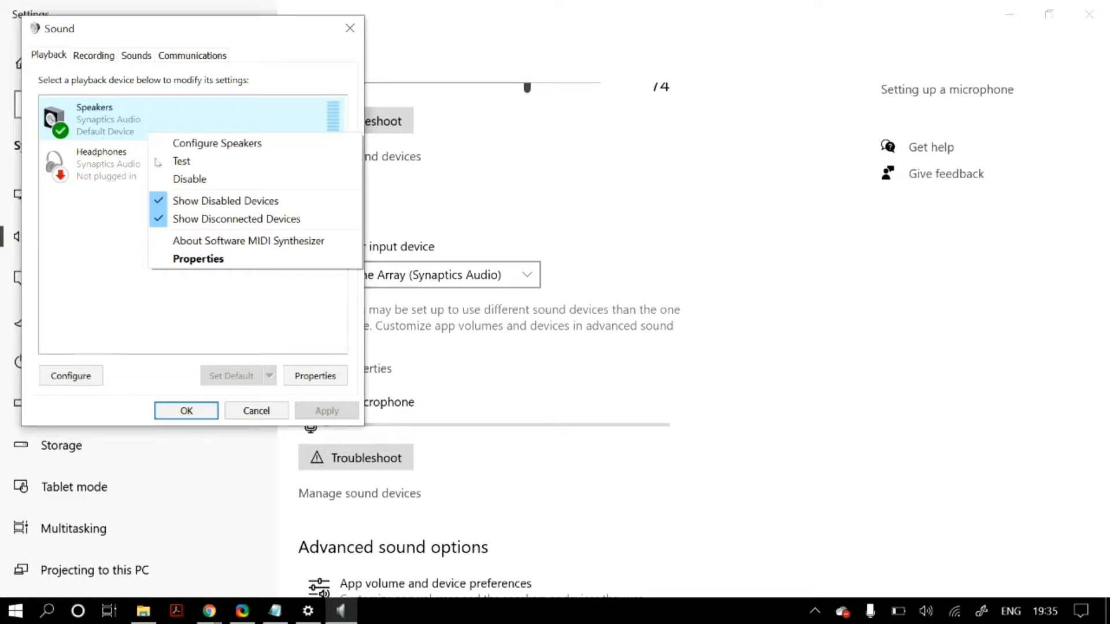
click(198, 258)
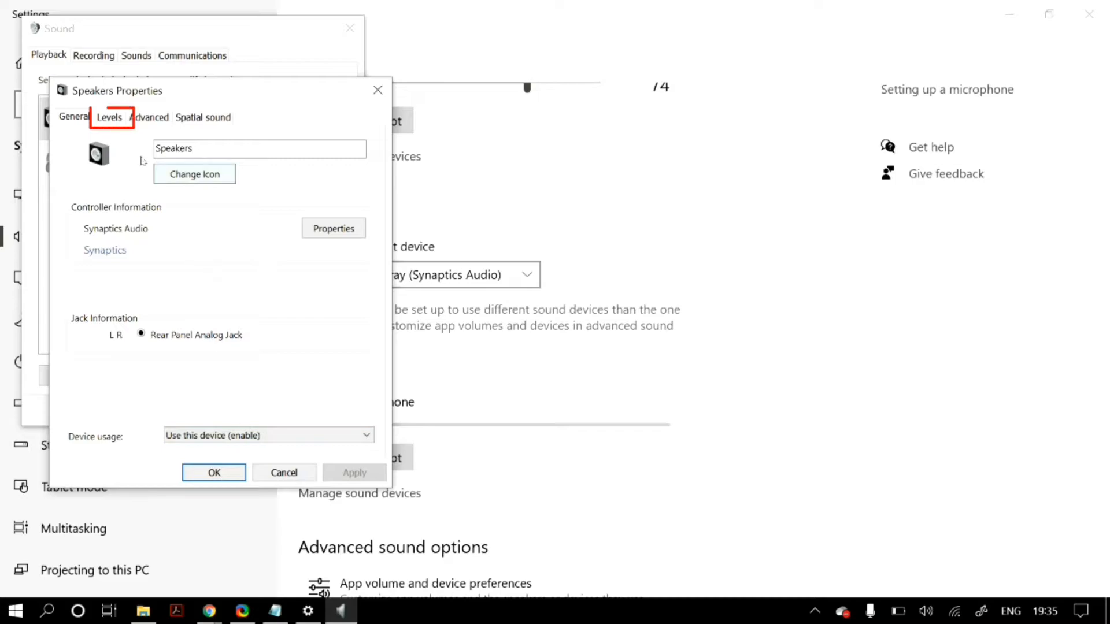
- Check speaker levels and toggle exclusive-mode options, leaving exclusive-mode priority on
click(111, 118)
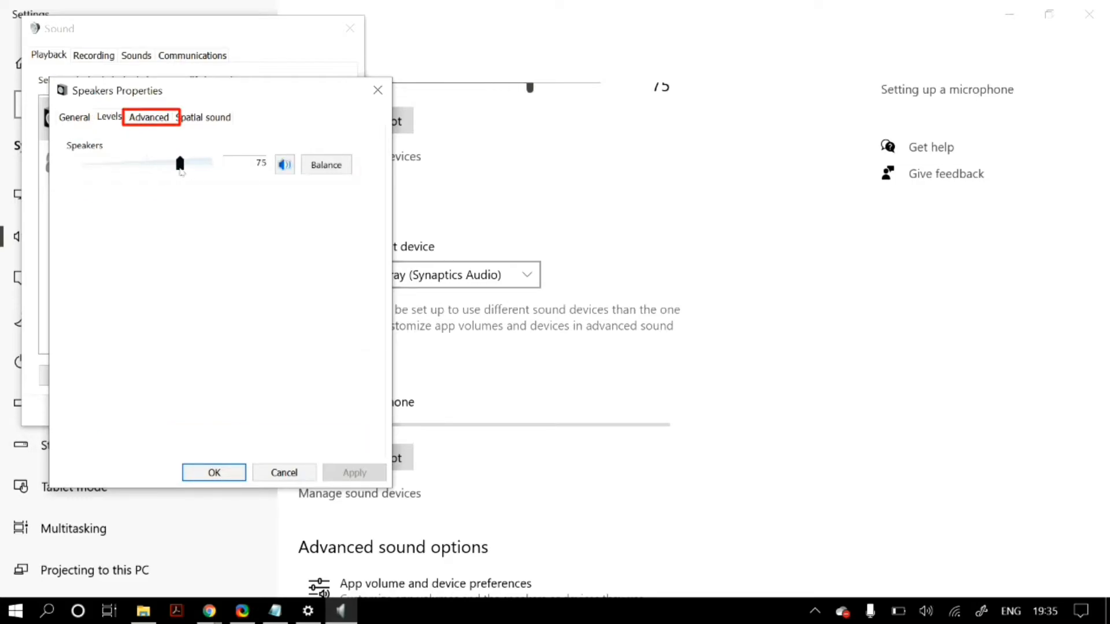
click(149, 117)
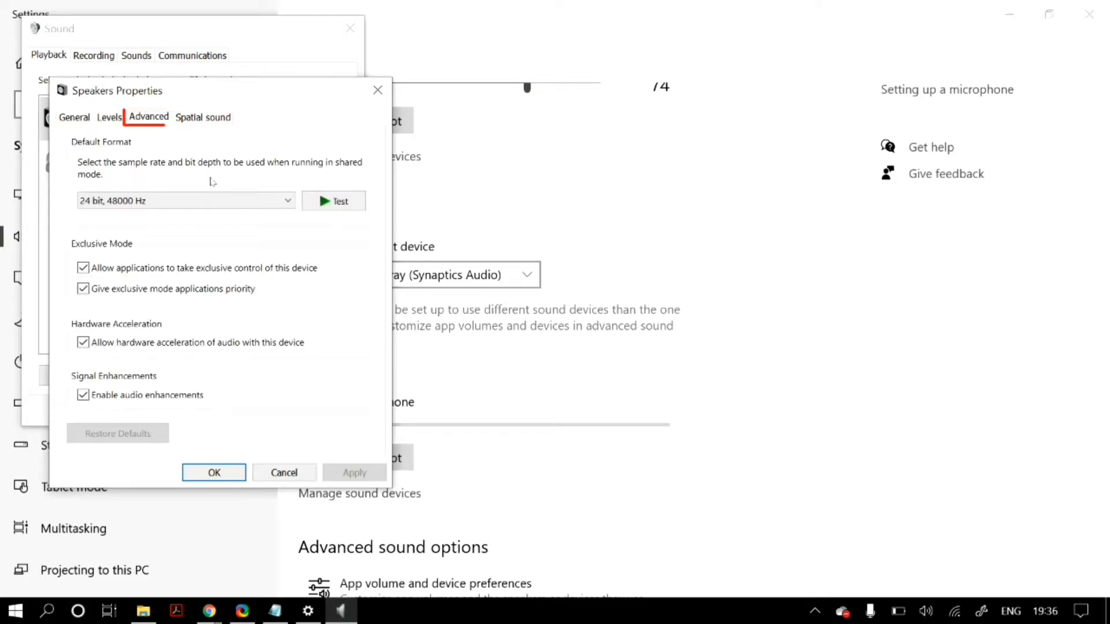
click(82, 268)
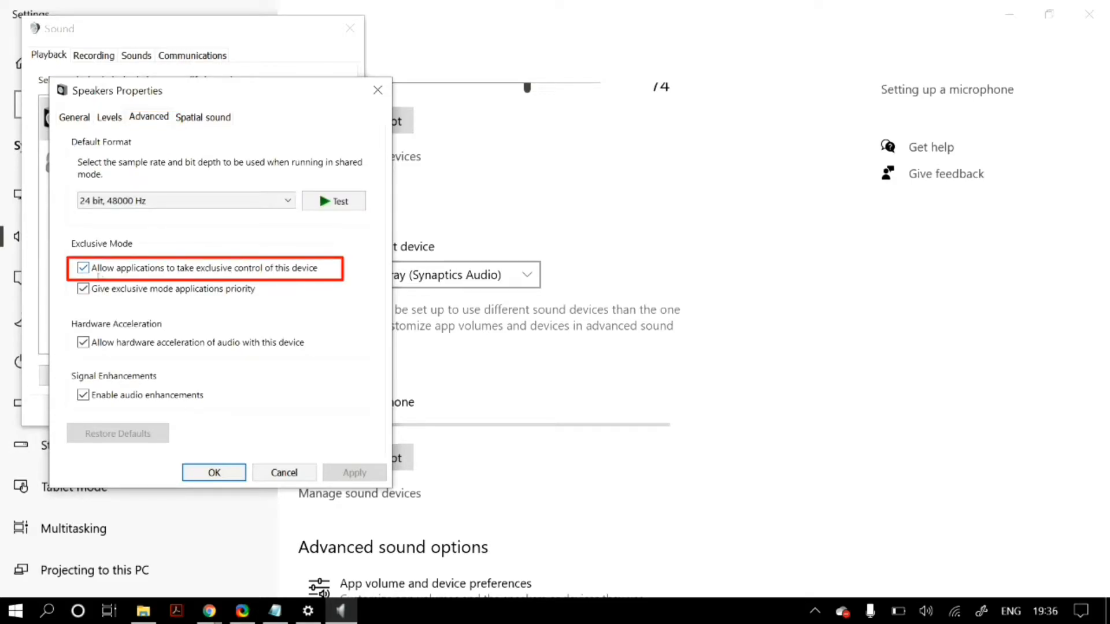
click(83, 289)
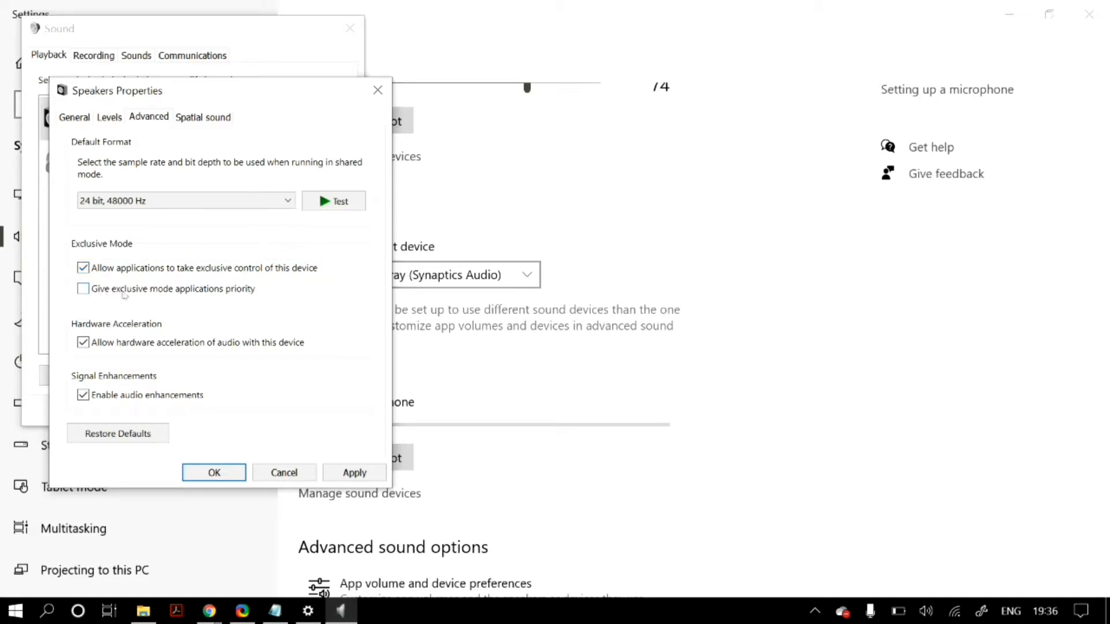
click(82, 288)
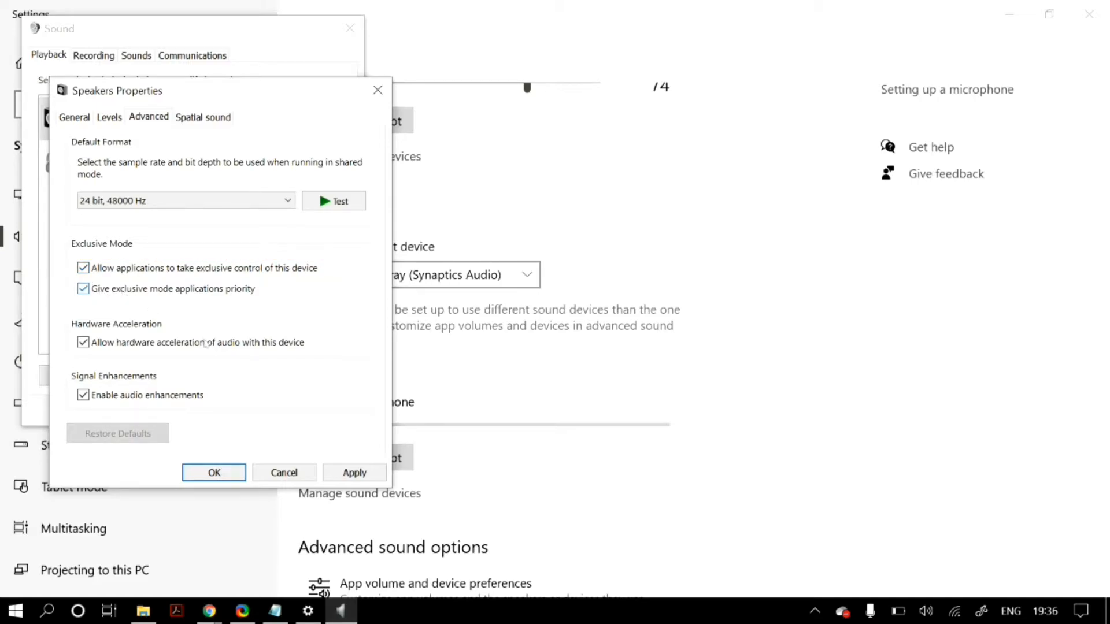
- Toggle hardware acceleration and enhancements back on, check spatial sound, and confirm with OK
click(83, 342)
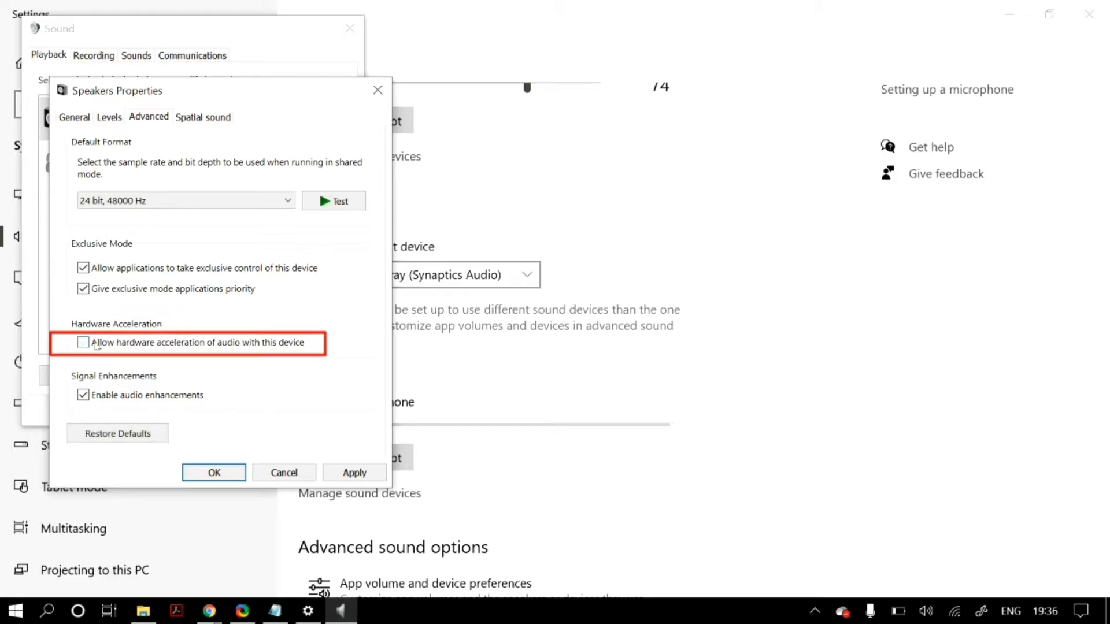
click(83, 342)
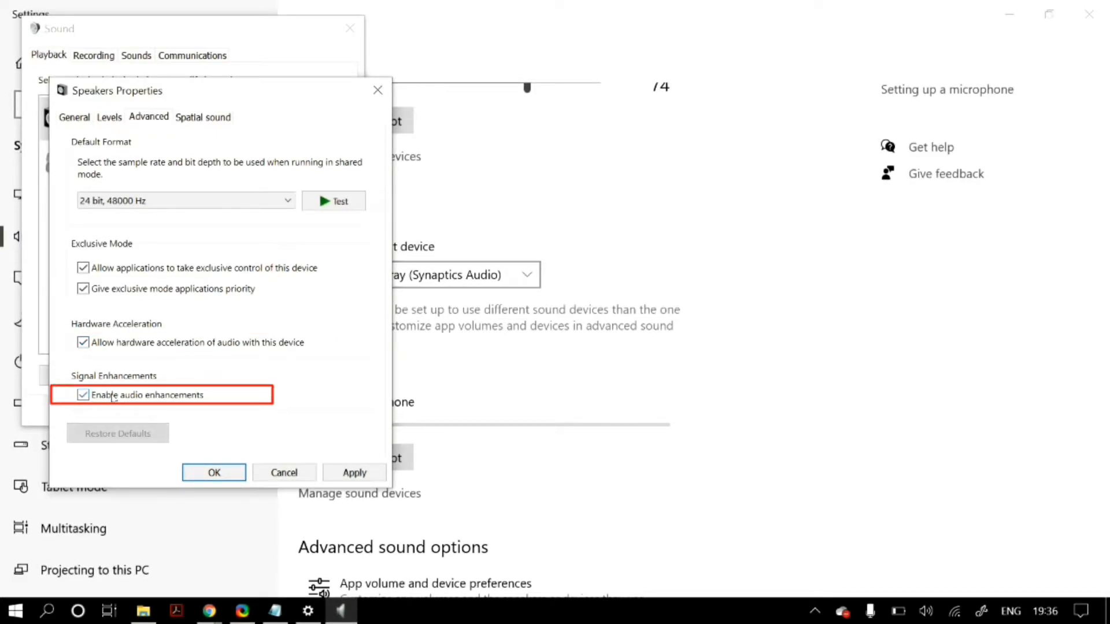
click(82, 394)
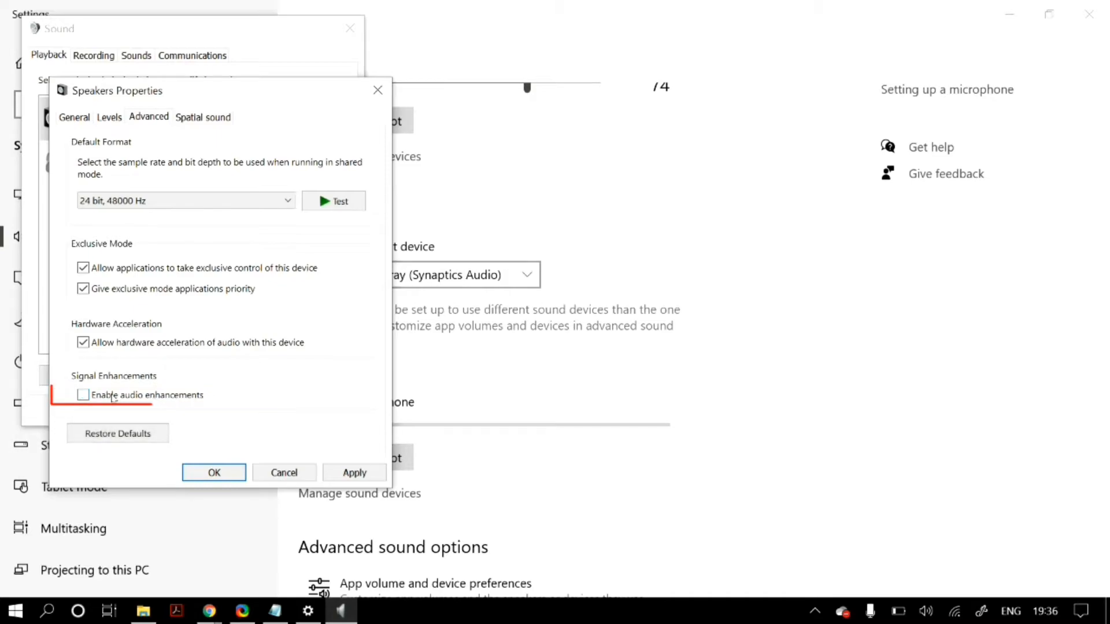
click(82, 395)
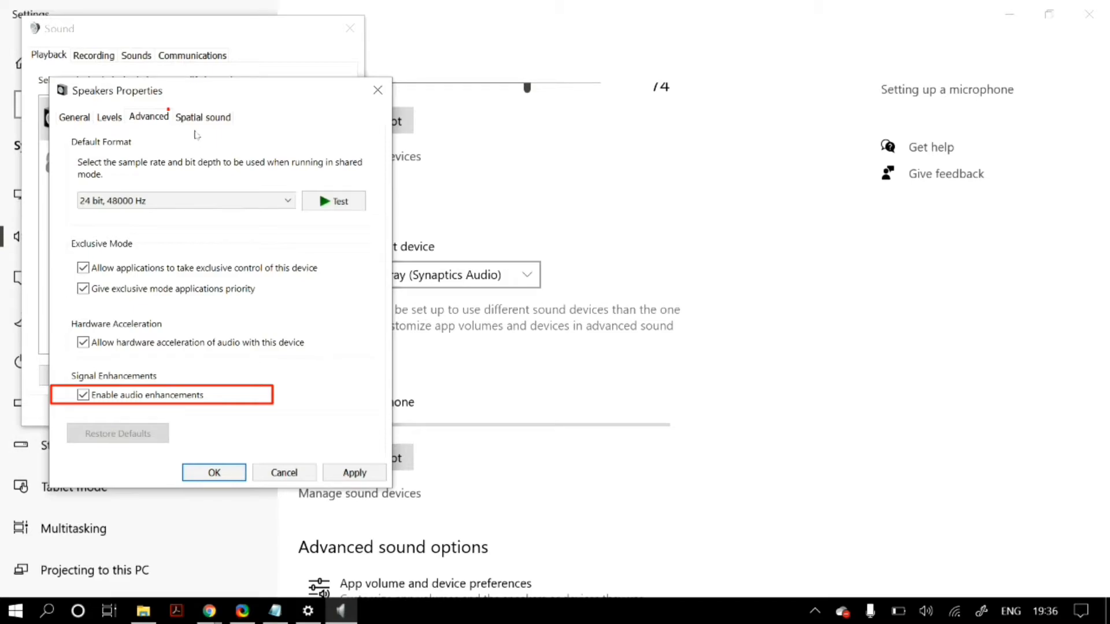
click(203, 118)
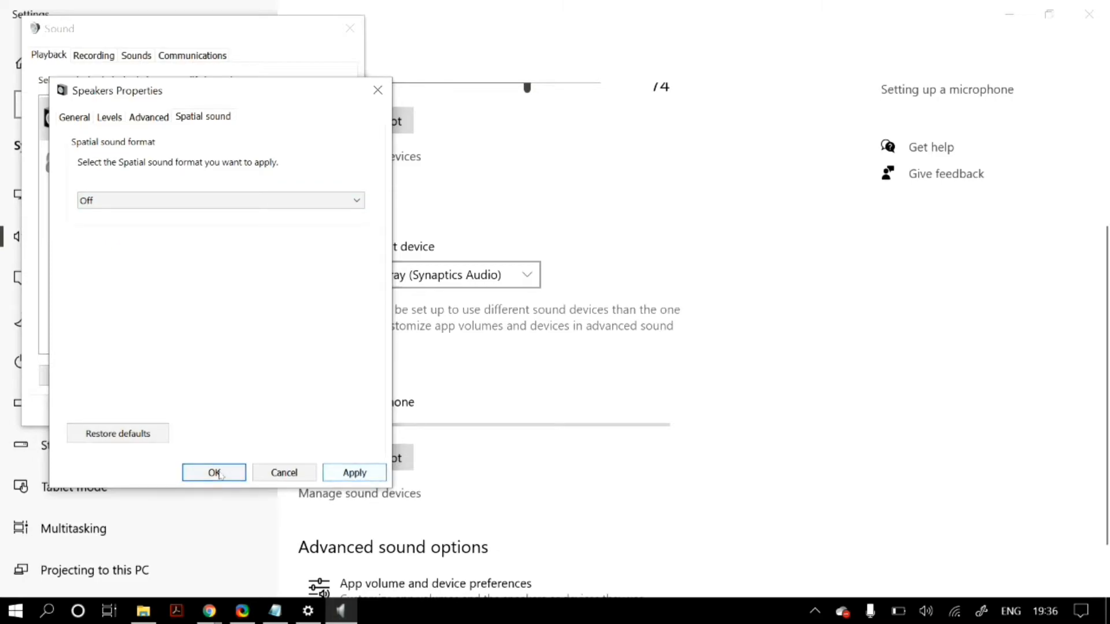
click(213, 472)
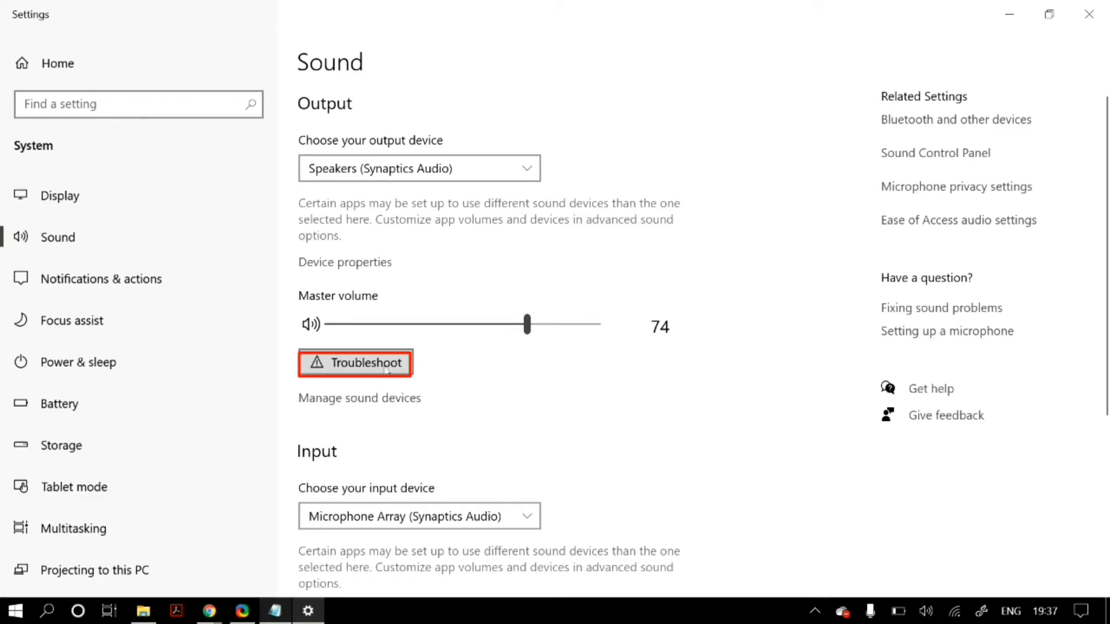
- Run the Speakers playback troubleshooter with test sounds and close it after its driver finding
click(355, 363)
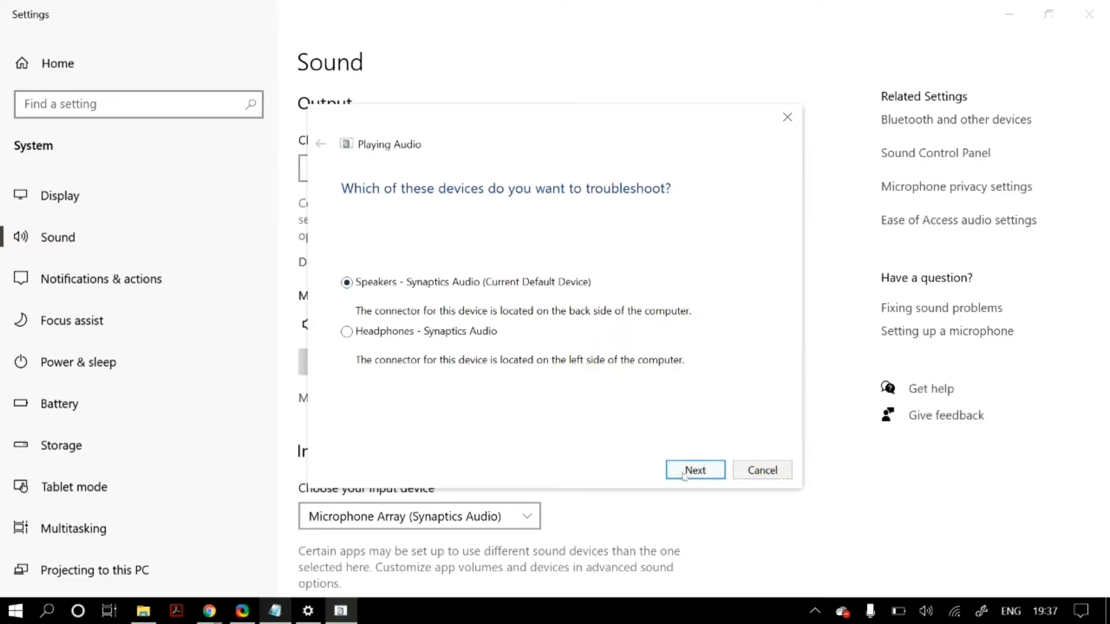
click(695, 470)
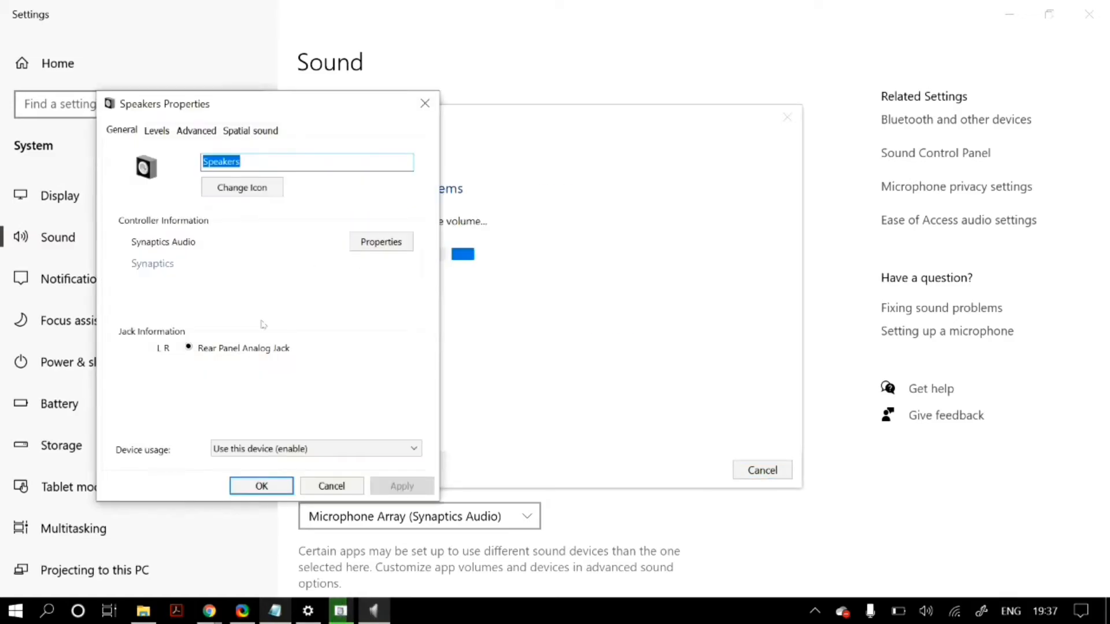
click(196, 130)
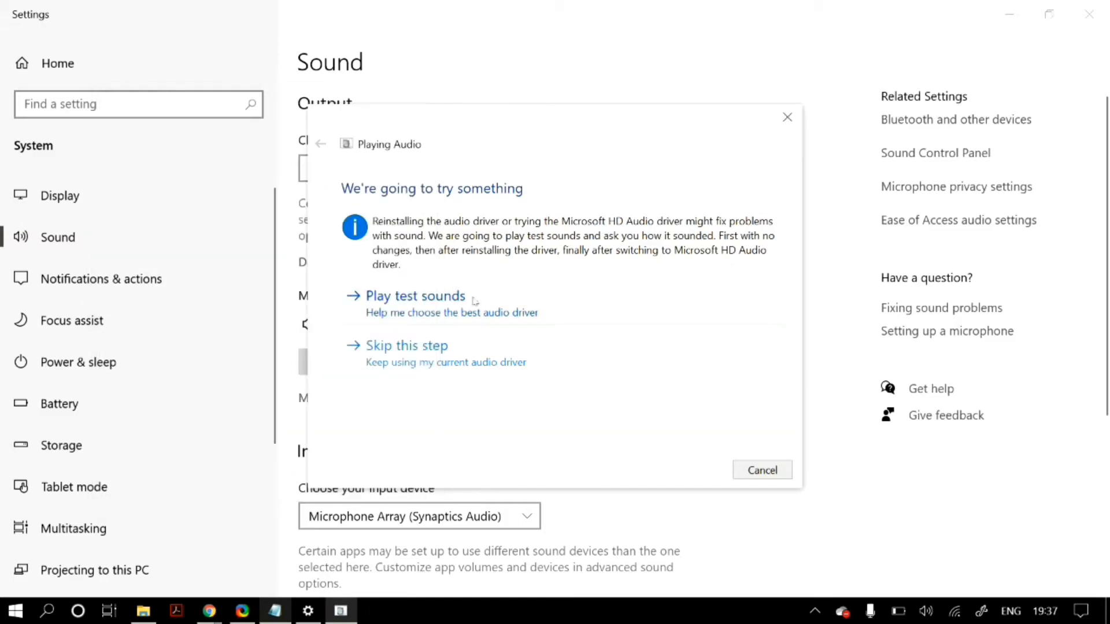
click(414, 295)
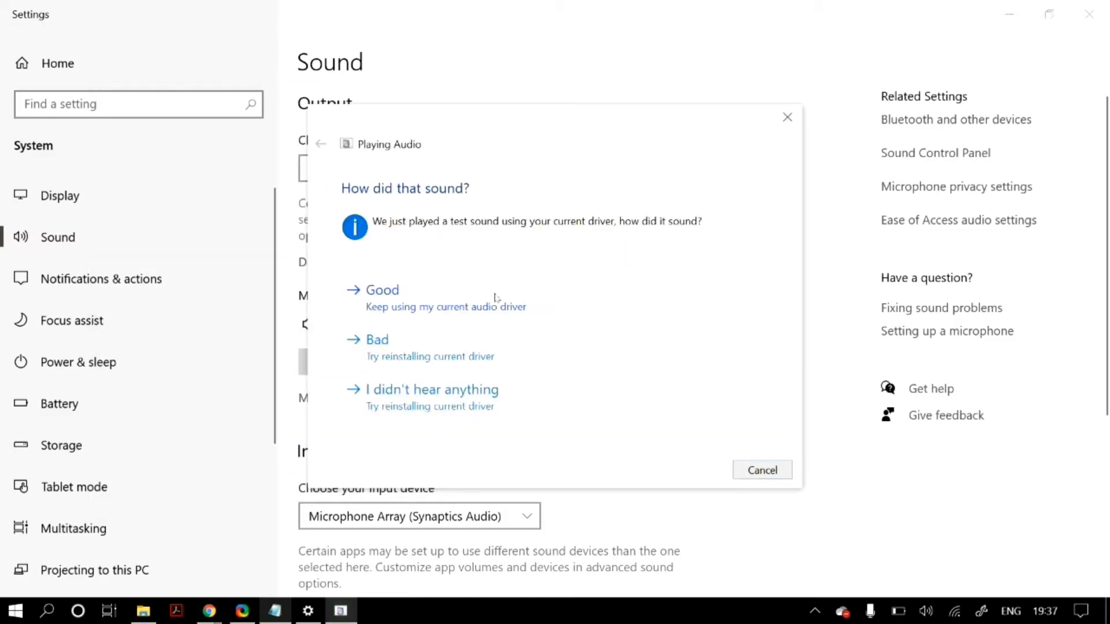
click(377, 339)
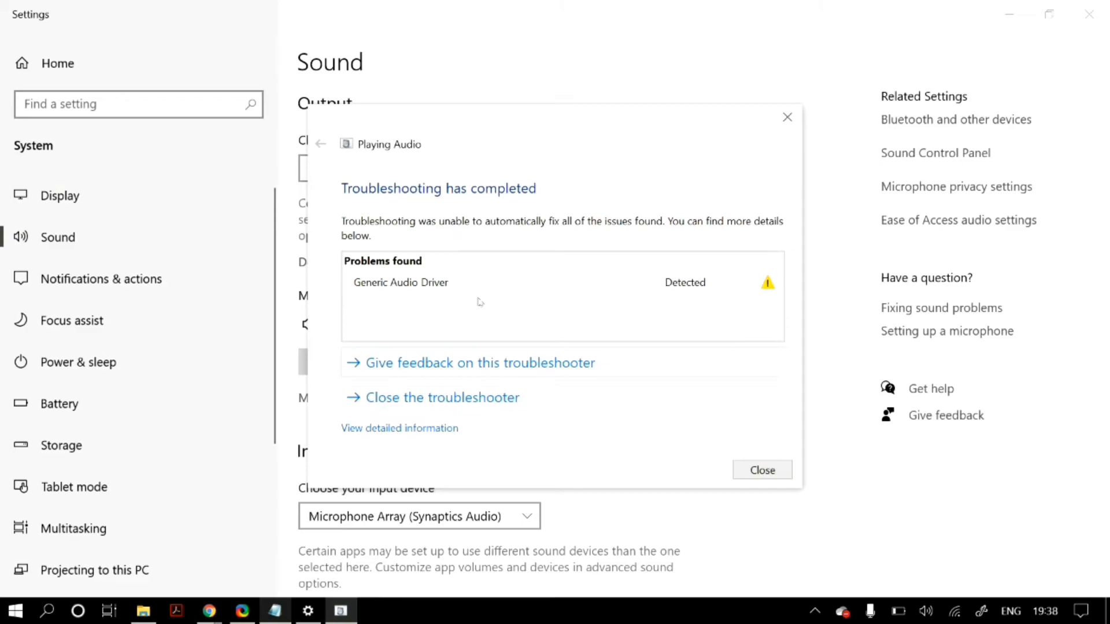
mouse_move(741, 474)
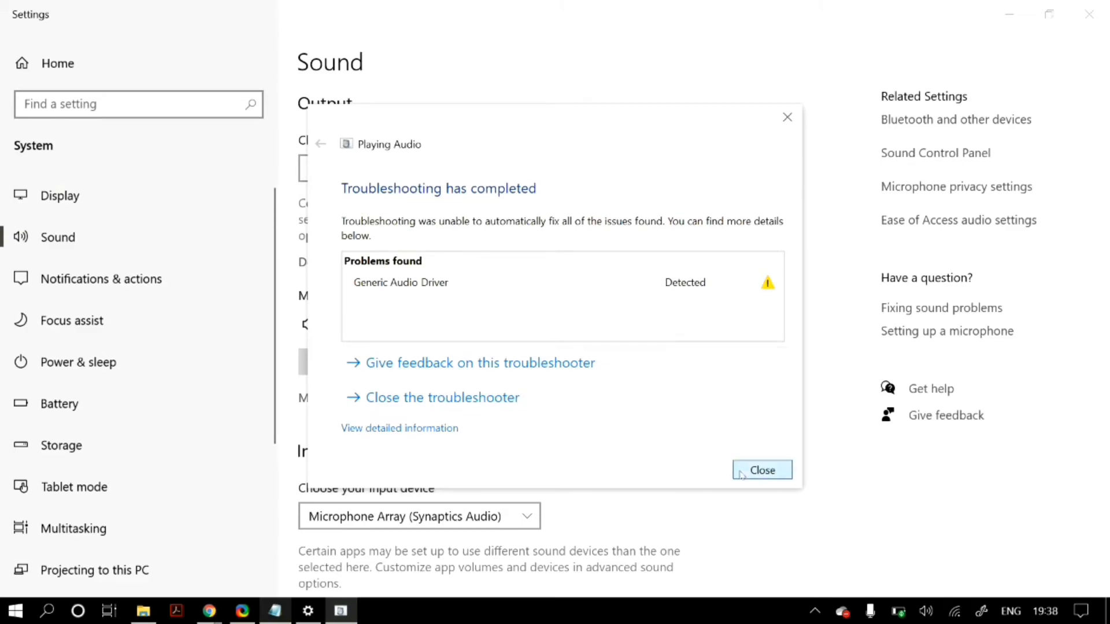
click(762, 470)
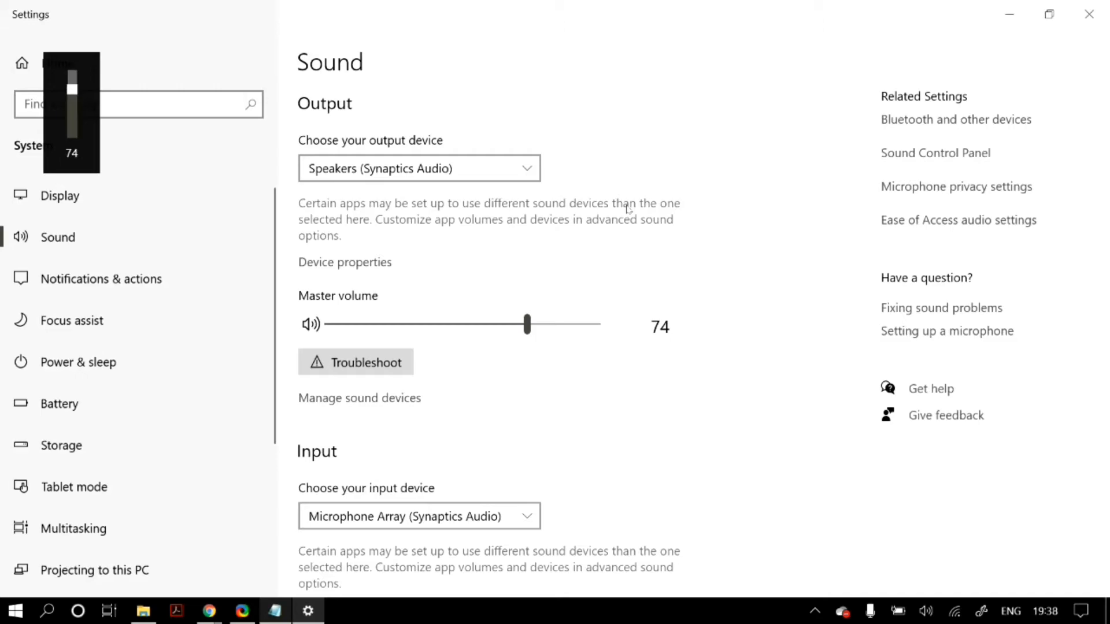
- Adjust the Master volume slider to 76
drag(526, 324, 533, 324)
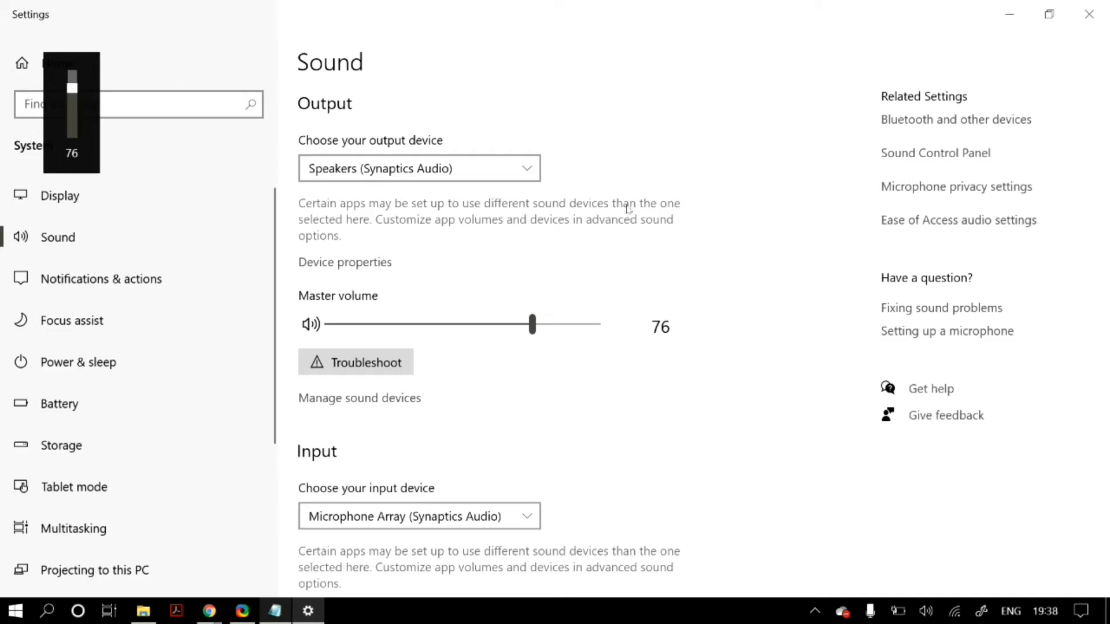
drag(533, 324, 498, 324)
text(devi)
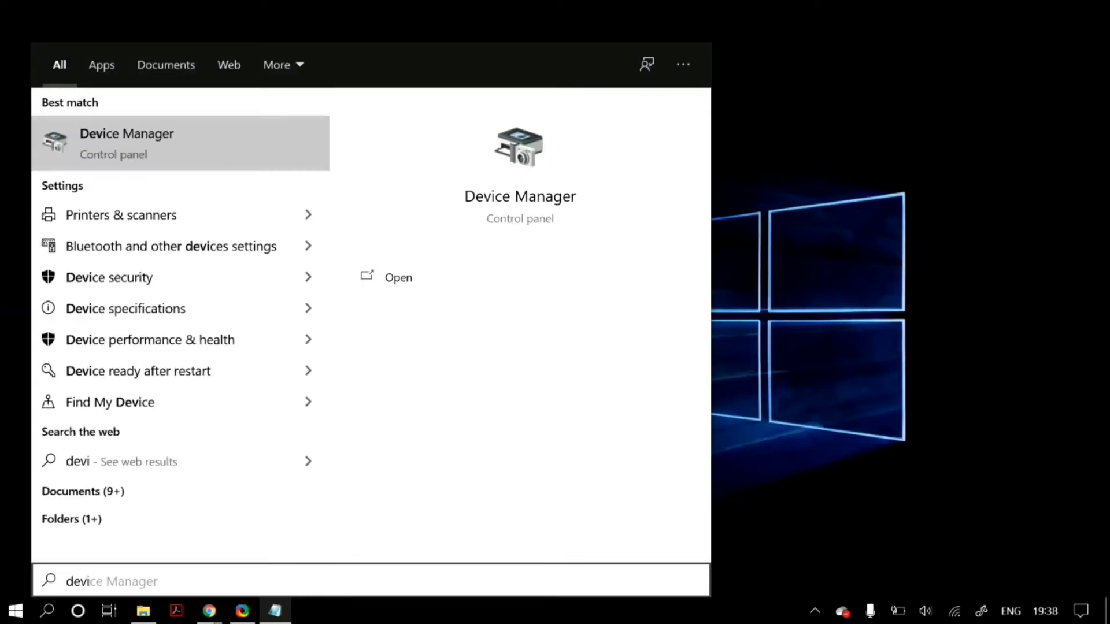
- Open Device Manager and select Speakers (Synaptics Audio) under Audio inputs and outputs
click(126, 143)
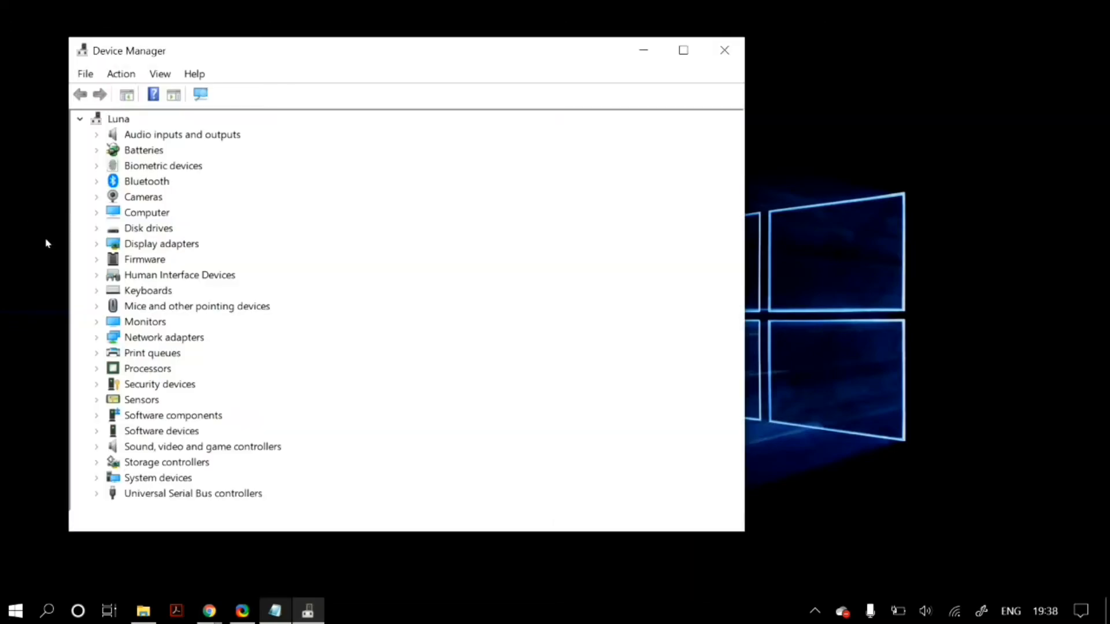
click(182, 135)
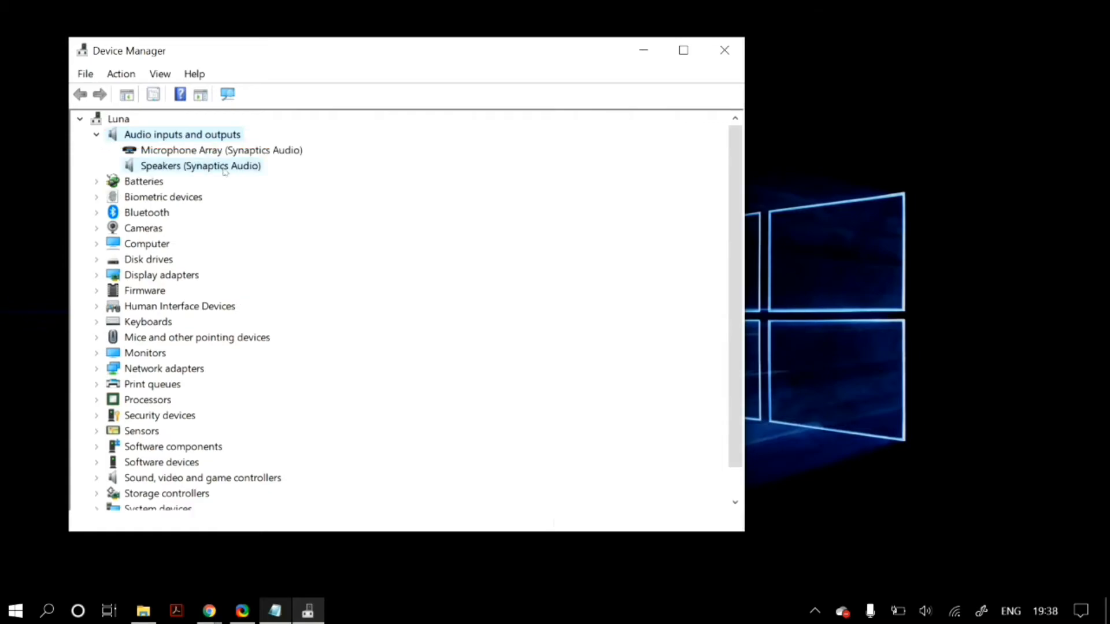
click(199, 166)
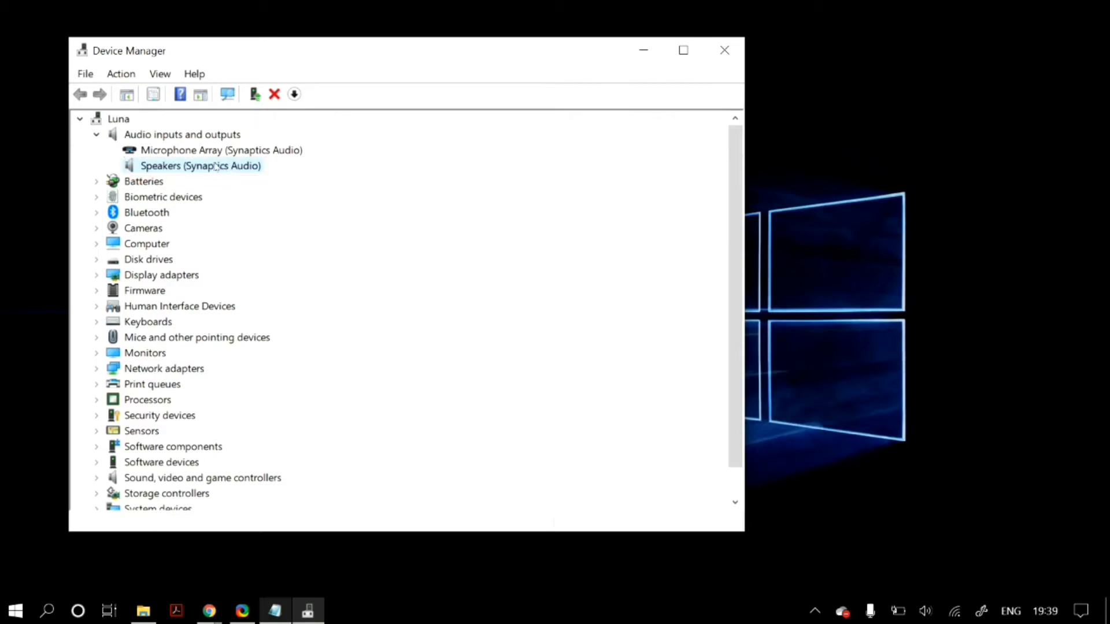
- Uninstall the speakers device, then scan for hardware changes to restore it
right_click(199, 165)
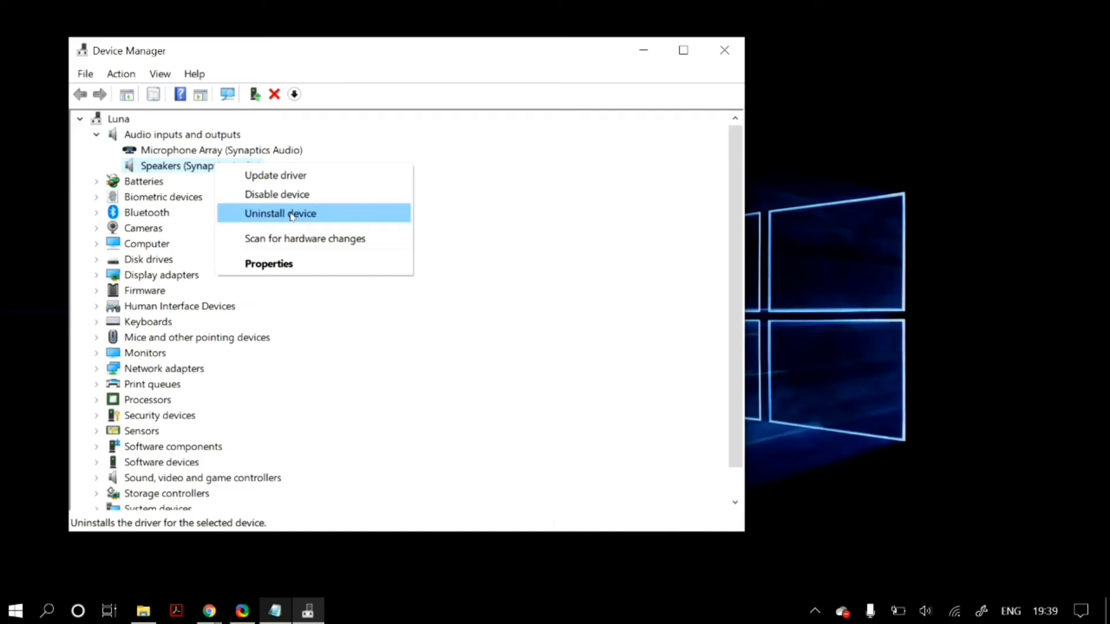
click(280, 213)
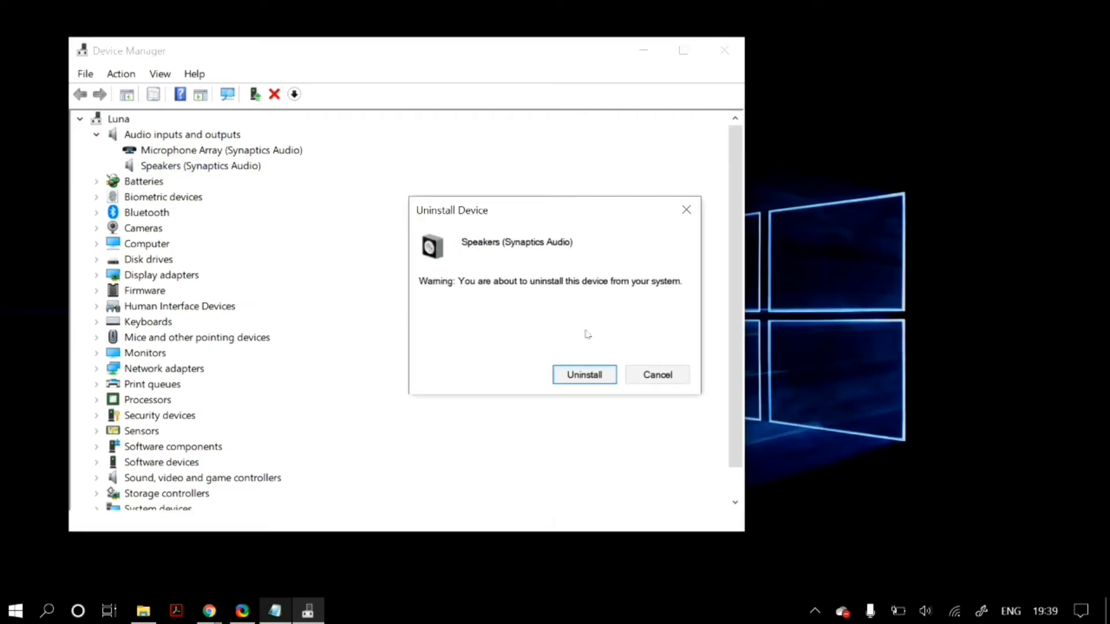
click(583, 374)
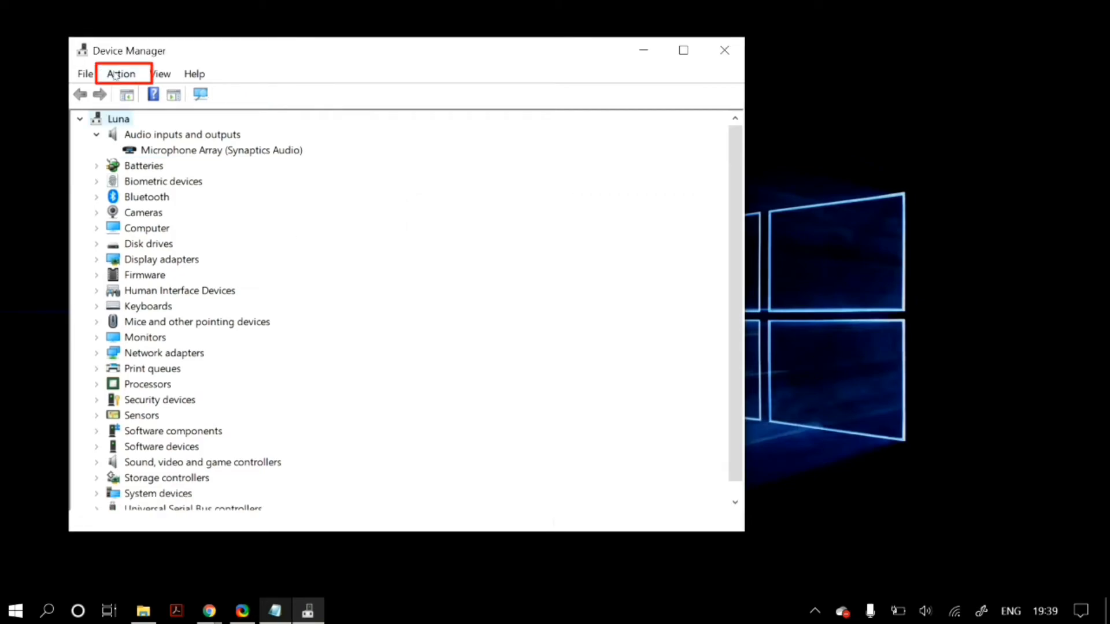
click(121, 74)
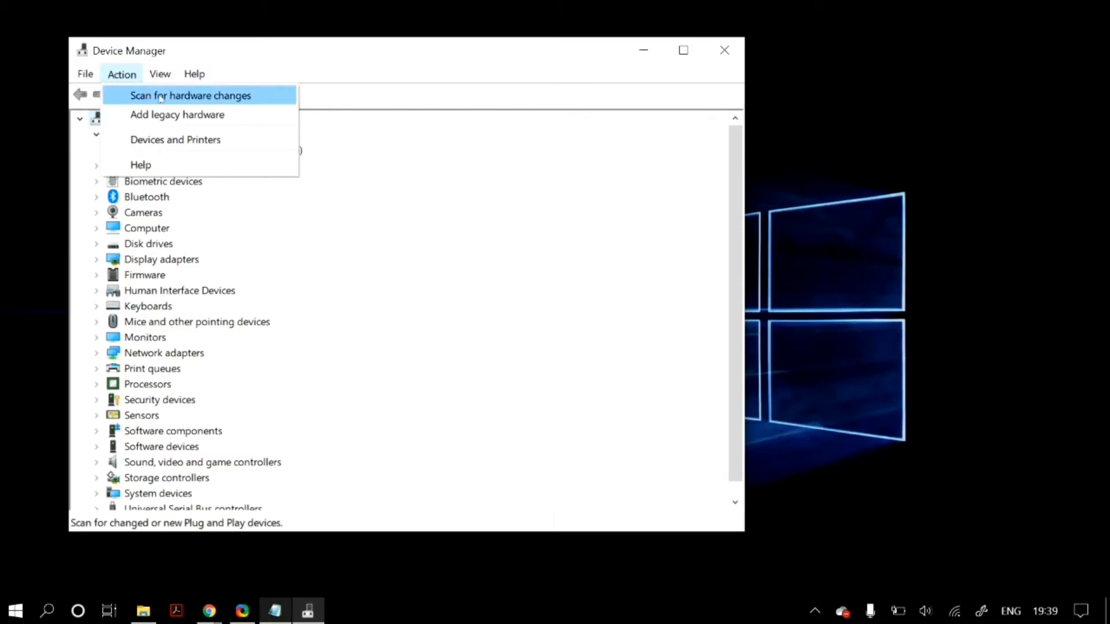
click(189, 96)
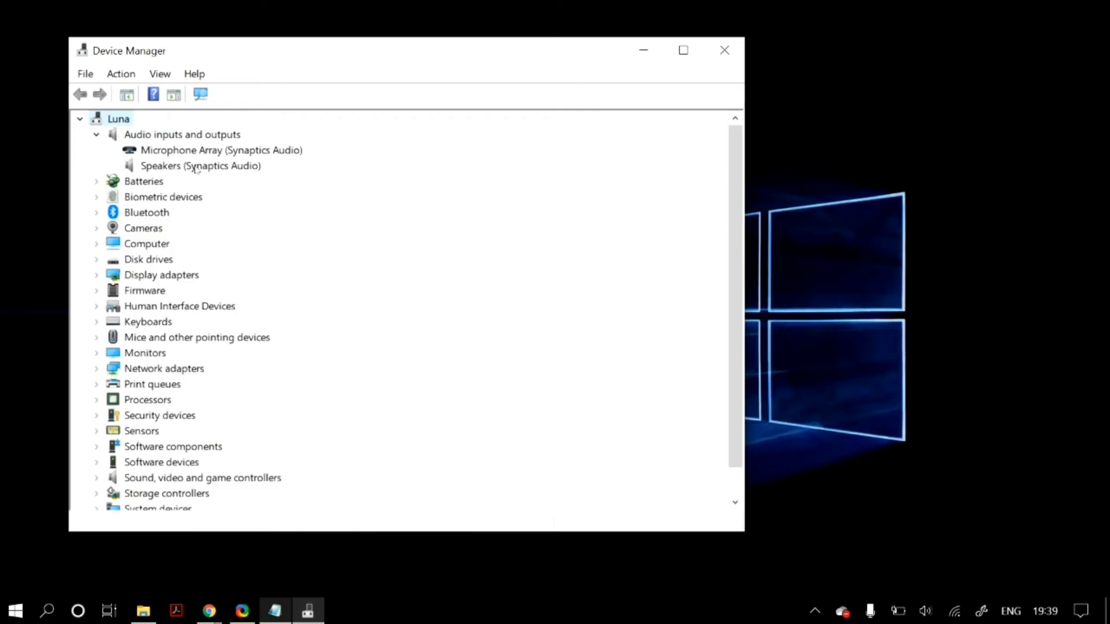
right_click(199, 166)
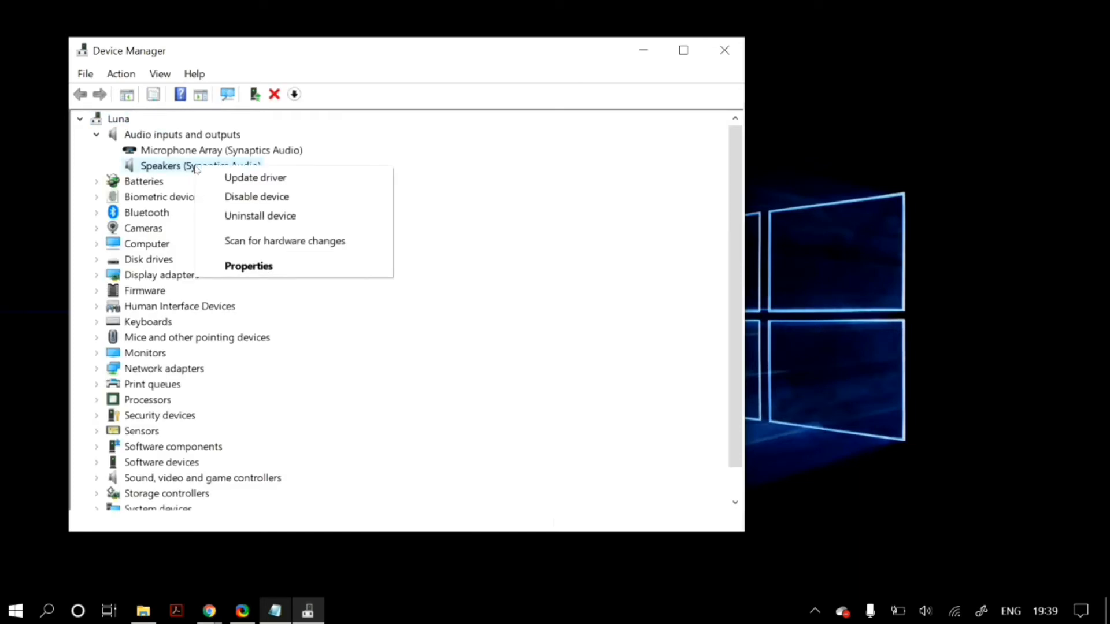
click(254, 178)
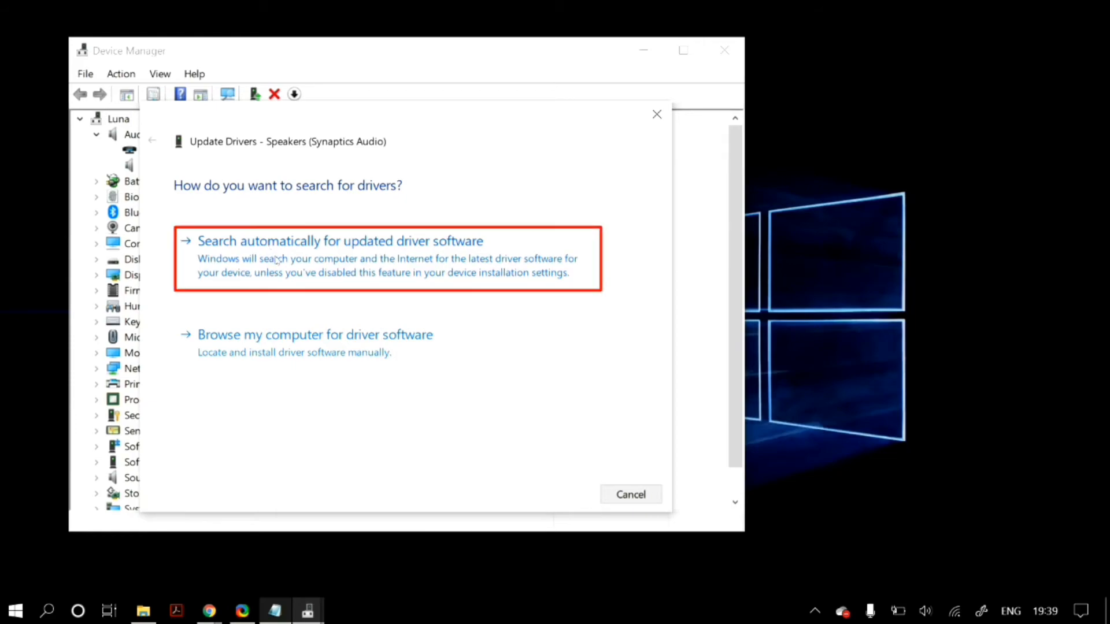
click(340, 240)
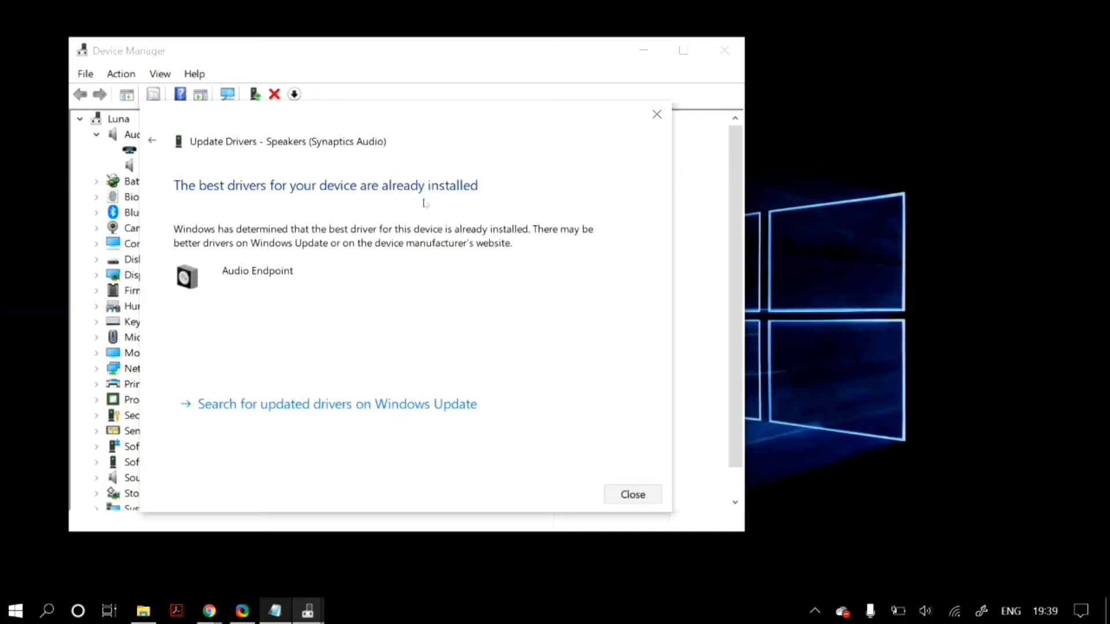
click(632, 494)
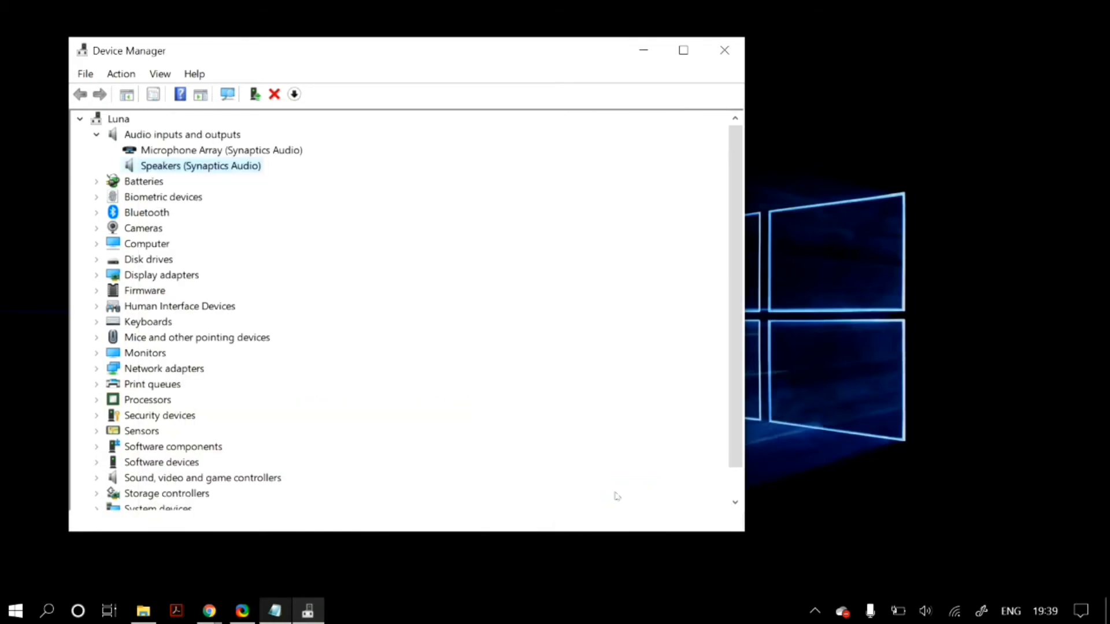
- Update the Synaptics speakers driver to 'Generic software device' from drivers on this computer
right_click(196, 166)
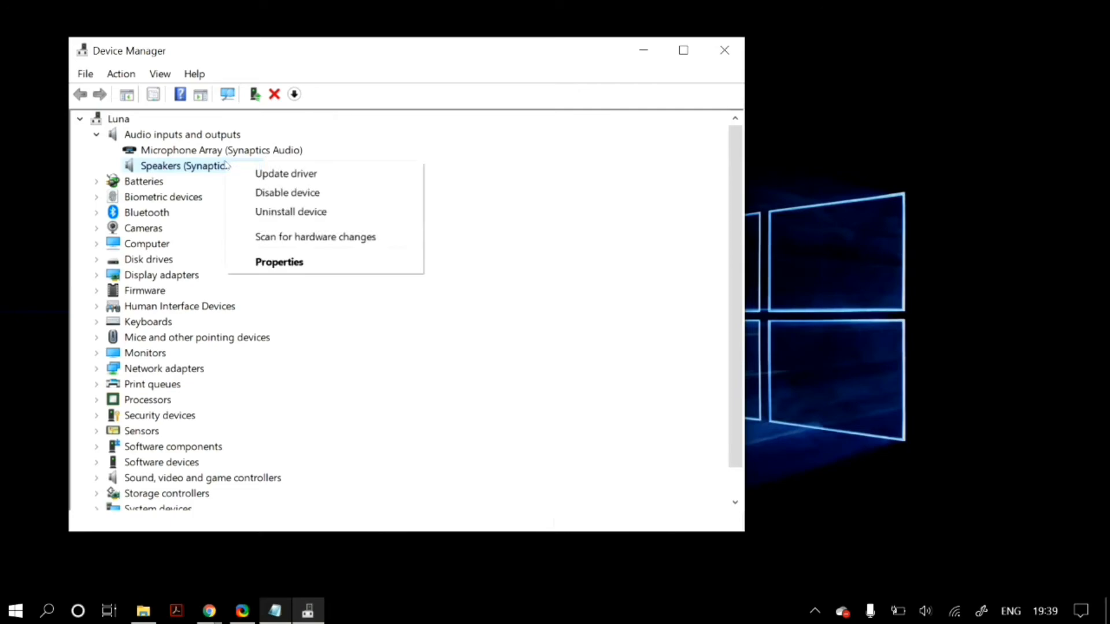
click(285, 173)
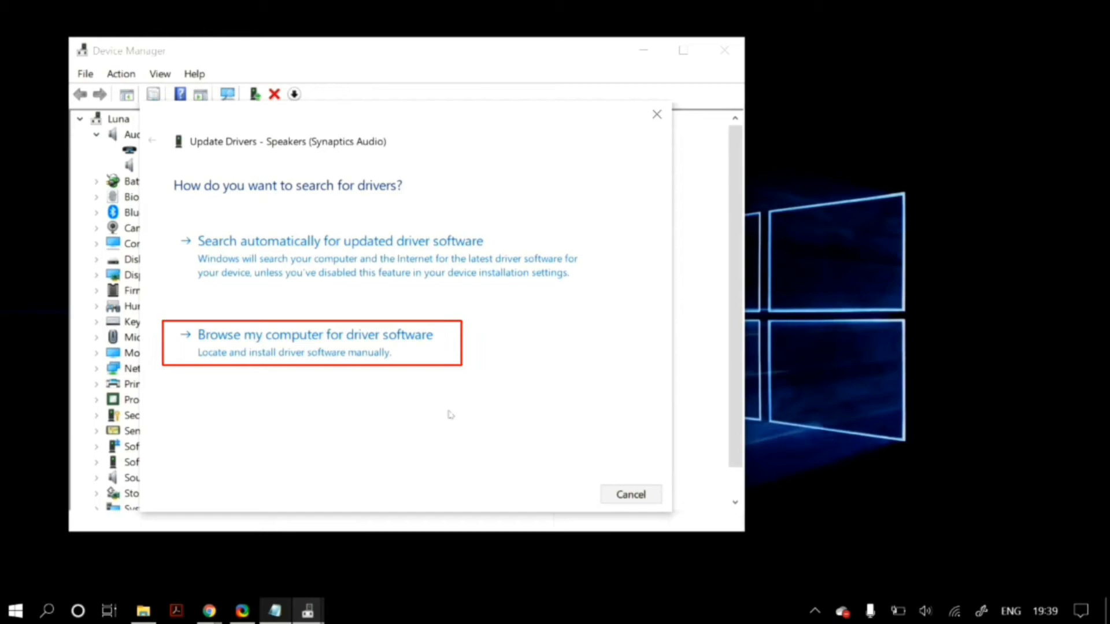
click(314, 335)
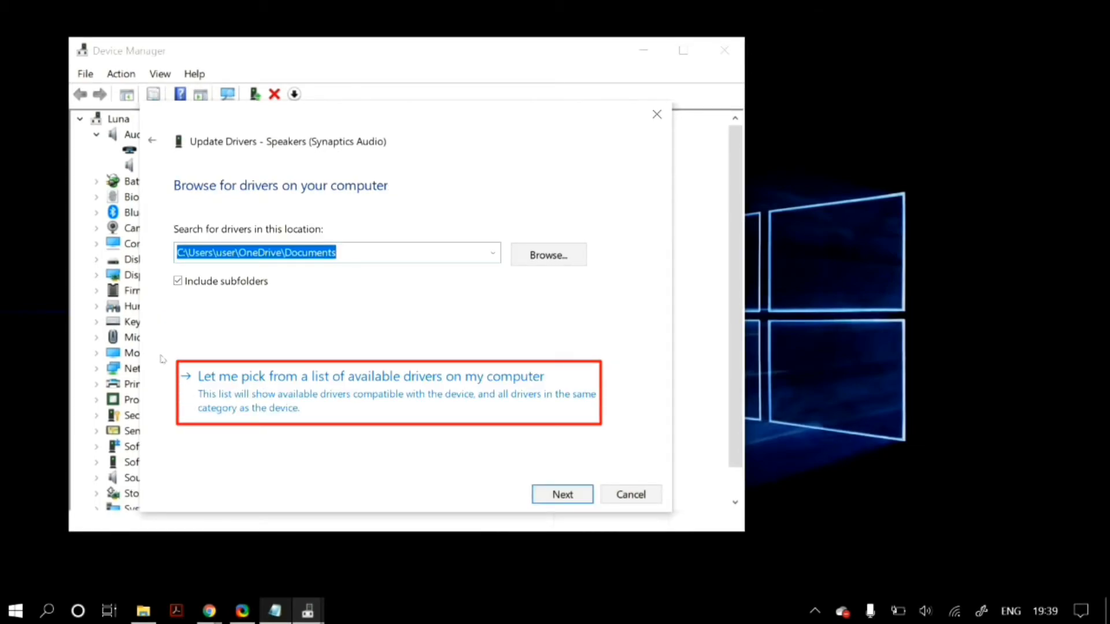
click(378, 376)
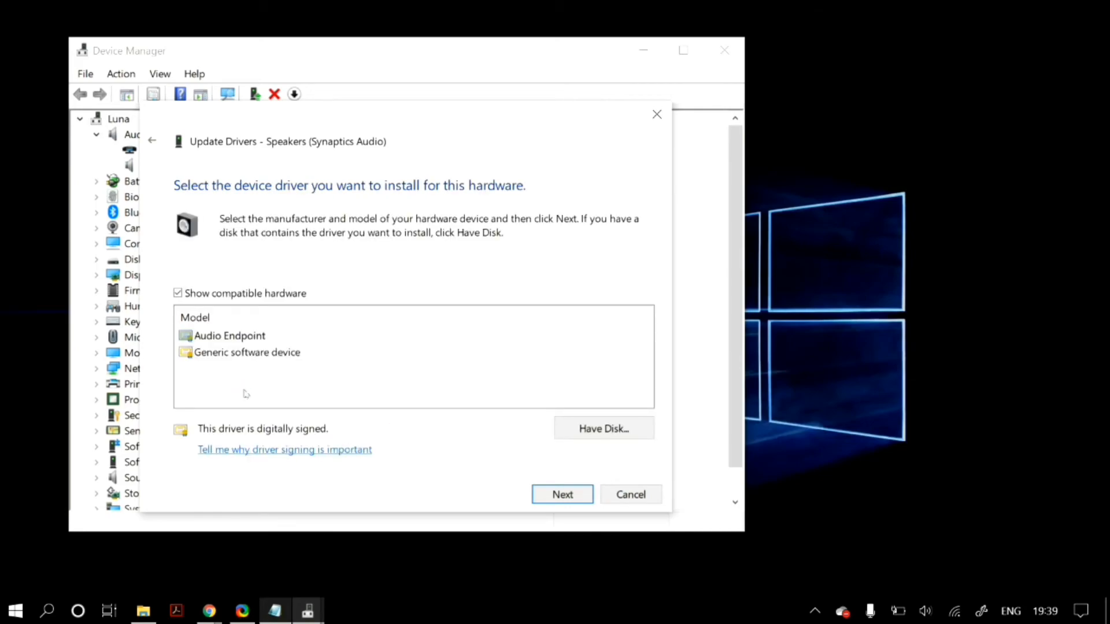
mouse_move(228, 360)
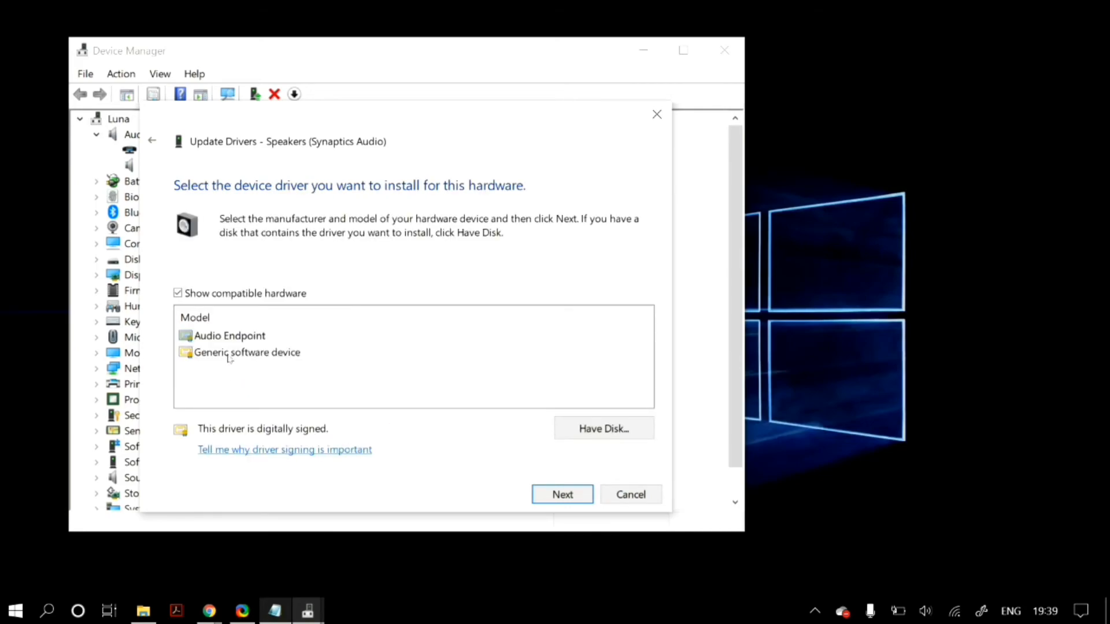
click(247, 353)
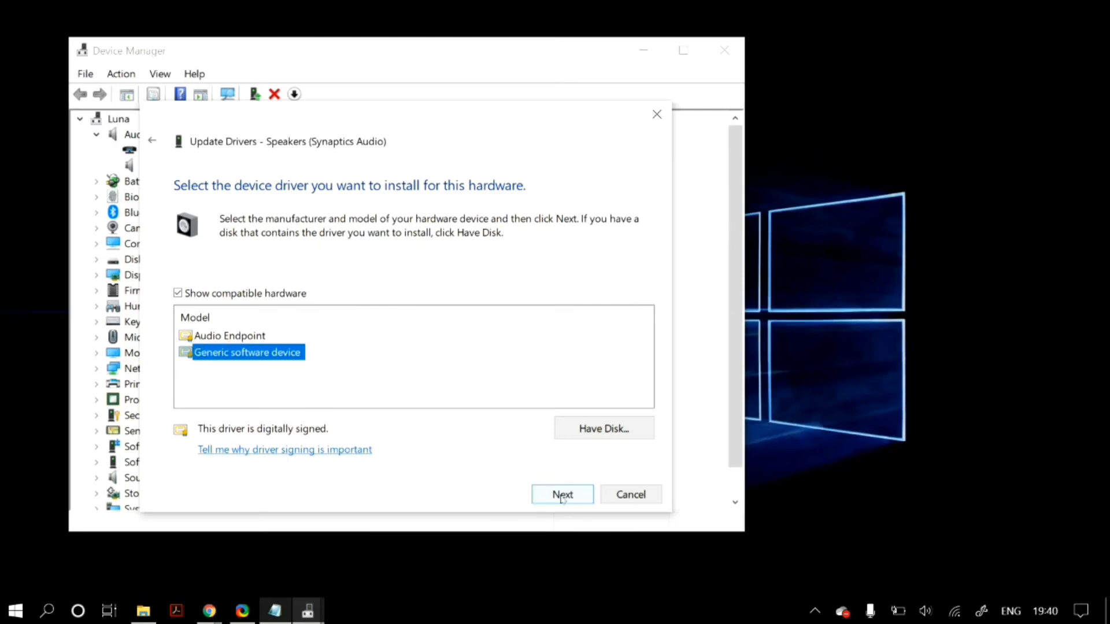
click(562, 494)
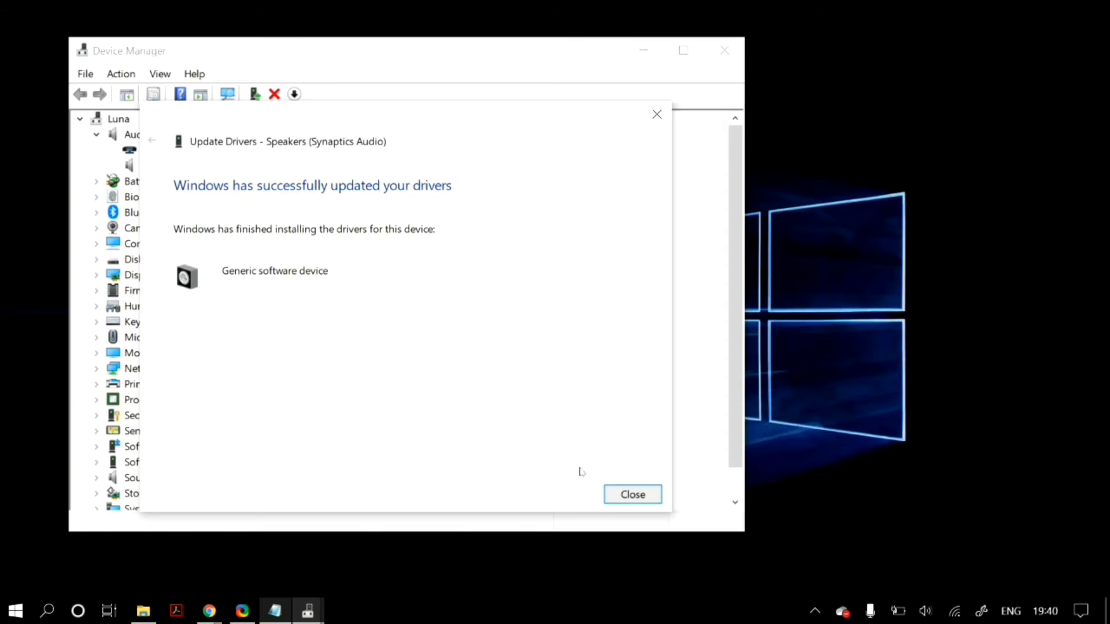
click(633, 494)
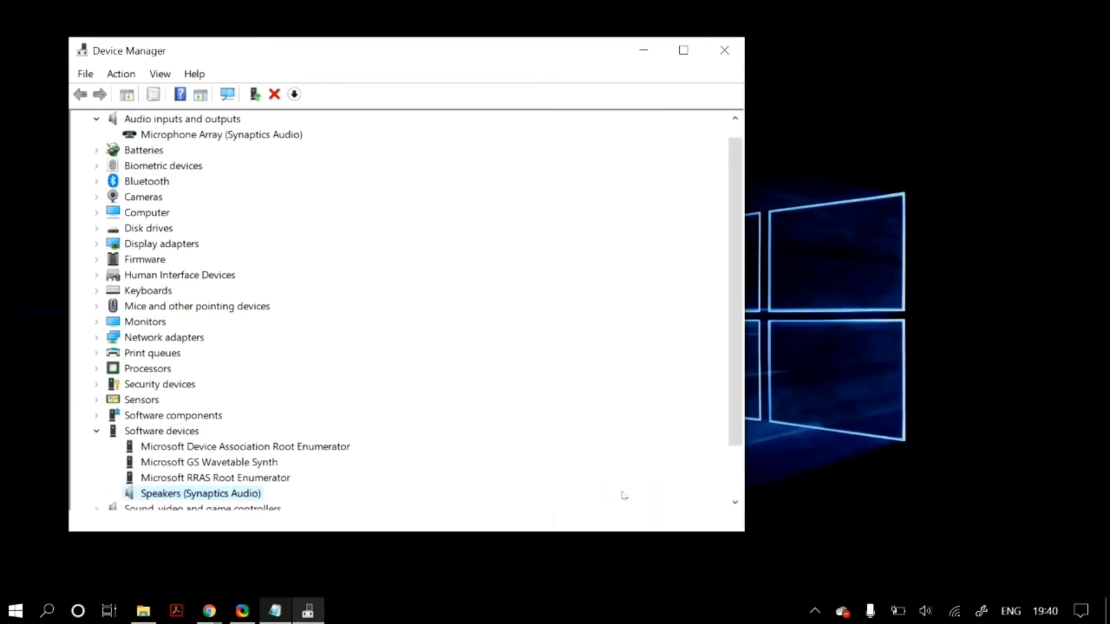
scroll(down, 3)
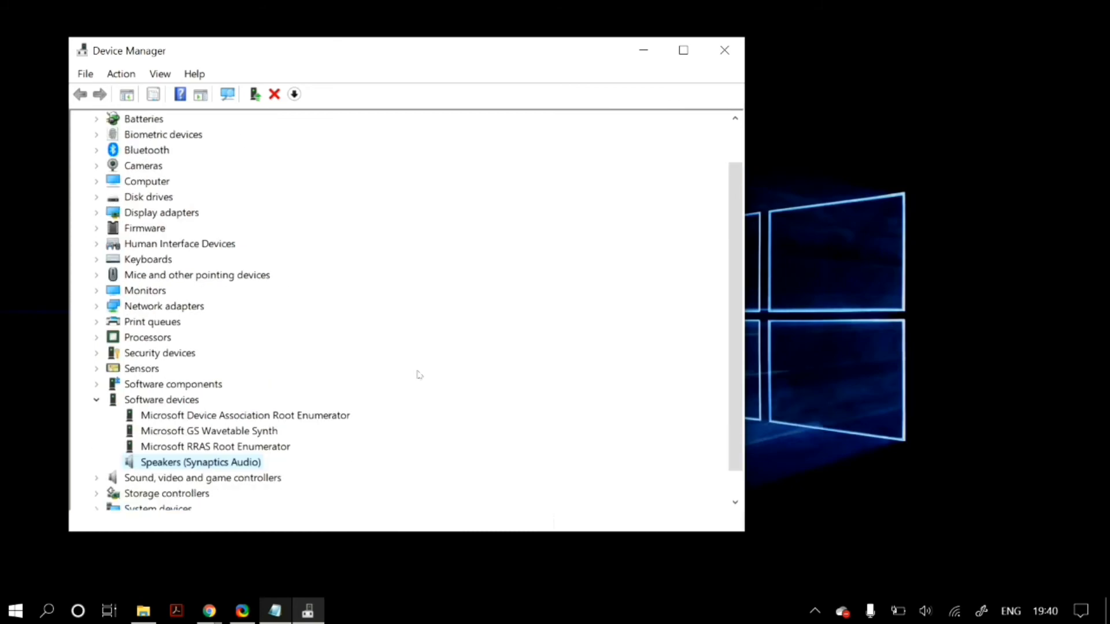
mouse_move(253, 430)
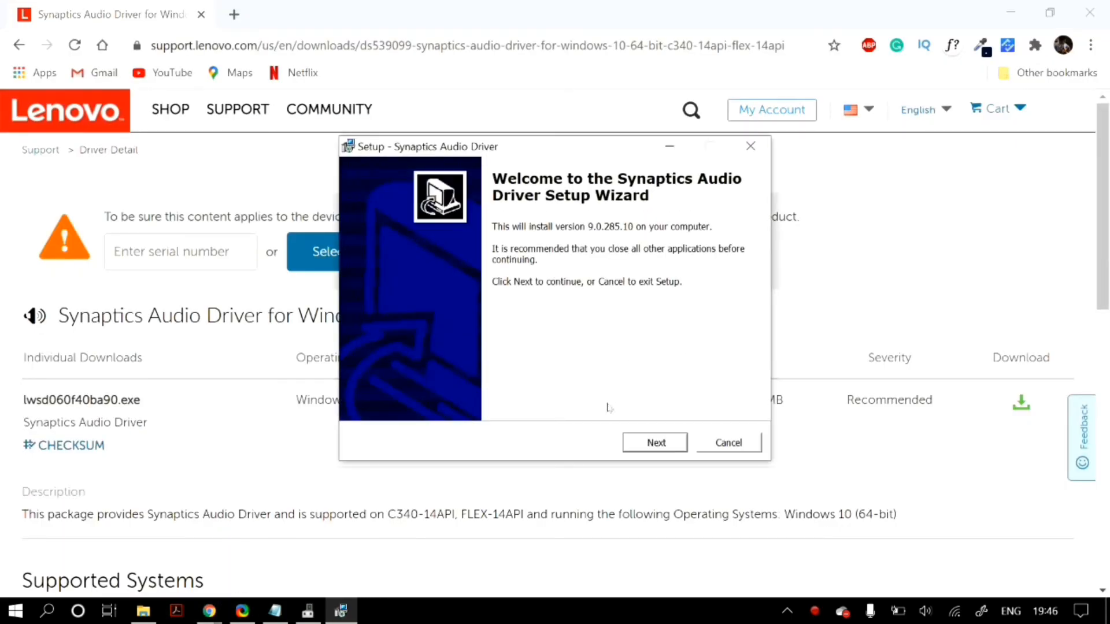
- Run the Synaptics Audio Driver Setup wizard through a full install and acknowledge success
click(654, 442)
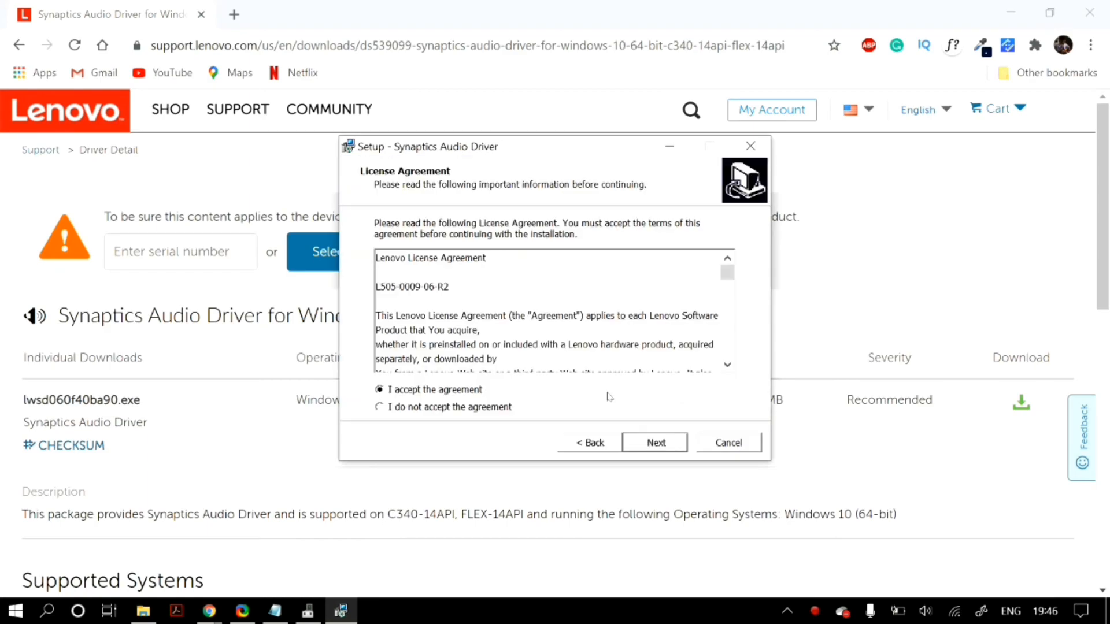
click(654, 442)
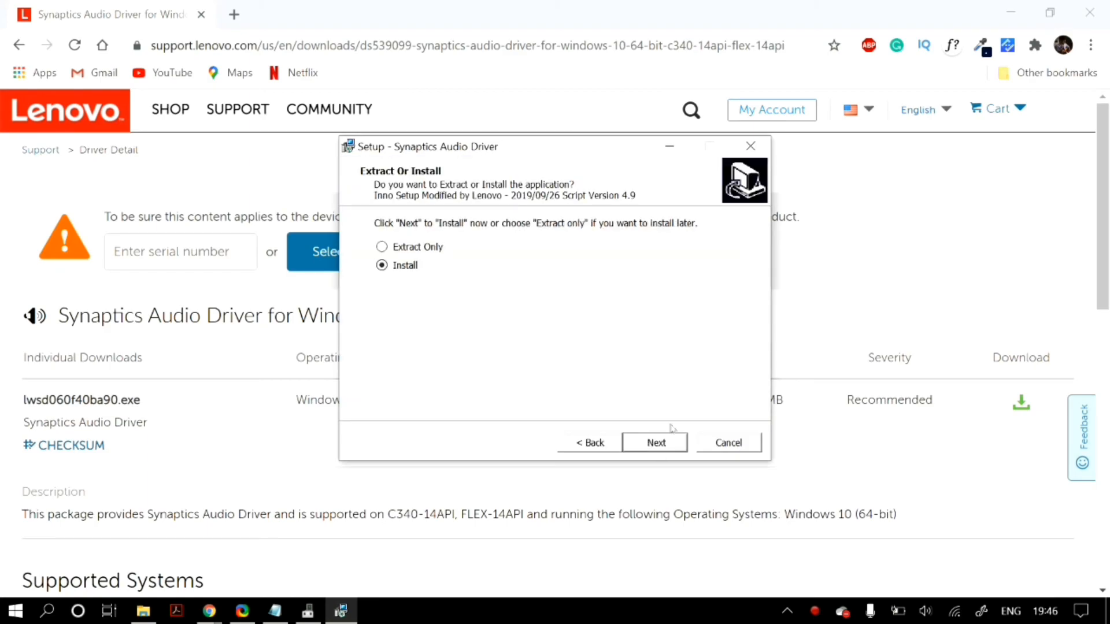
click(654, 442)
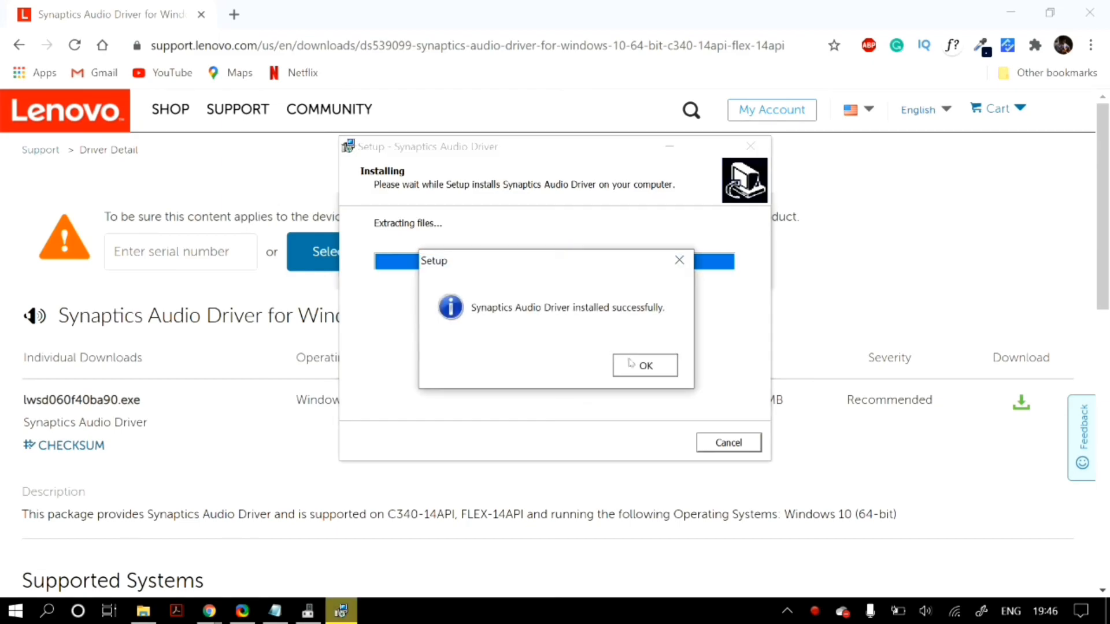
click(644, 365)
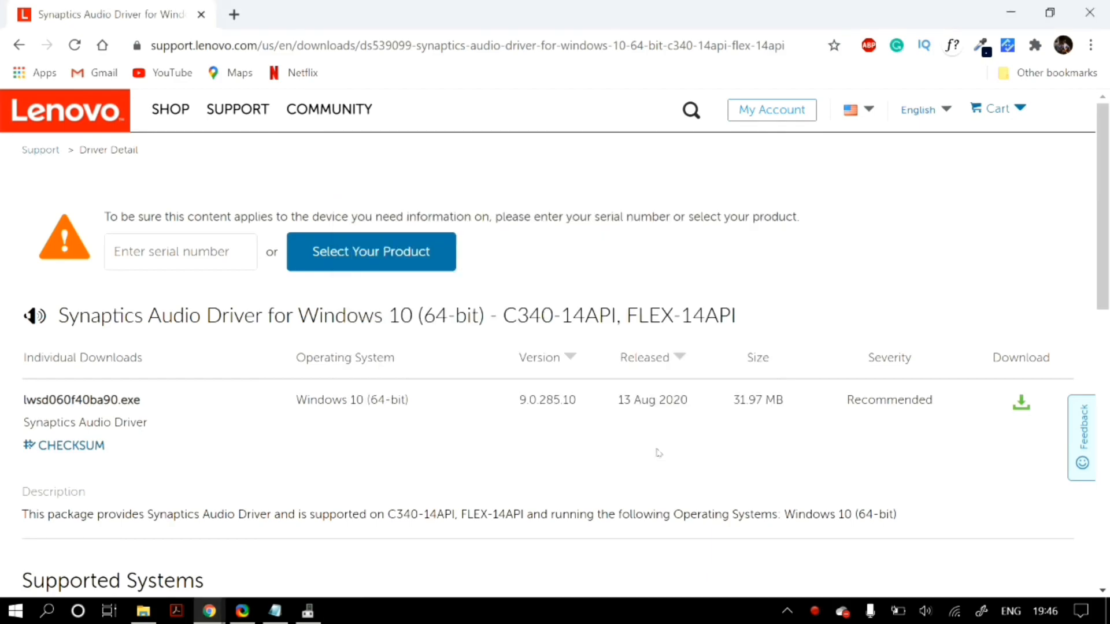